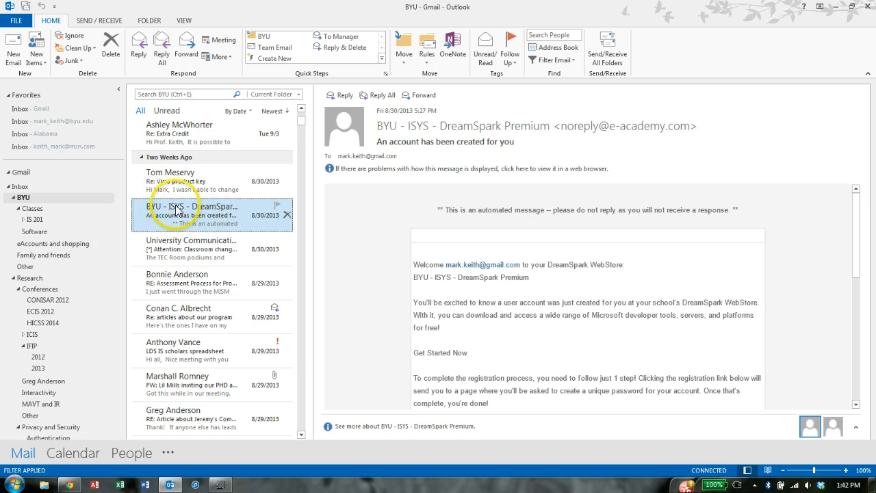
pyautogui.moveTo(406, 193)
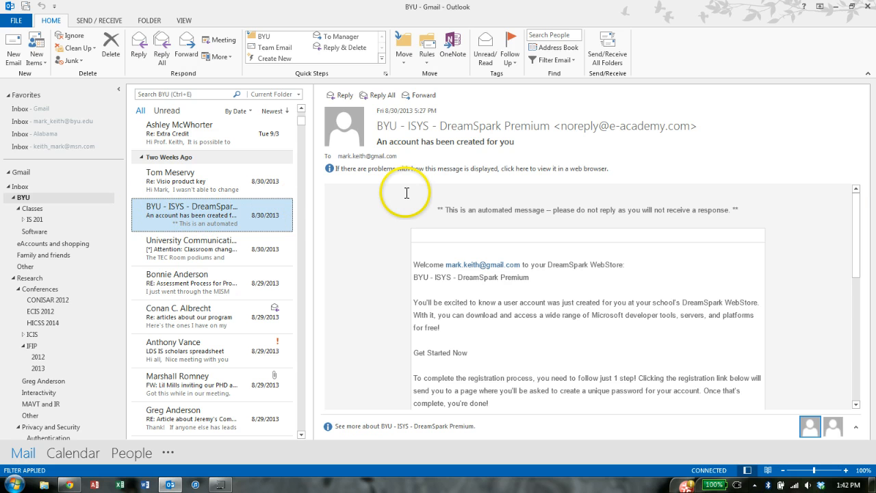
pyautogui.moveTo(843, 230)
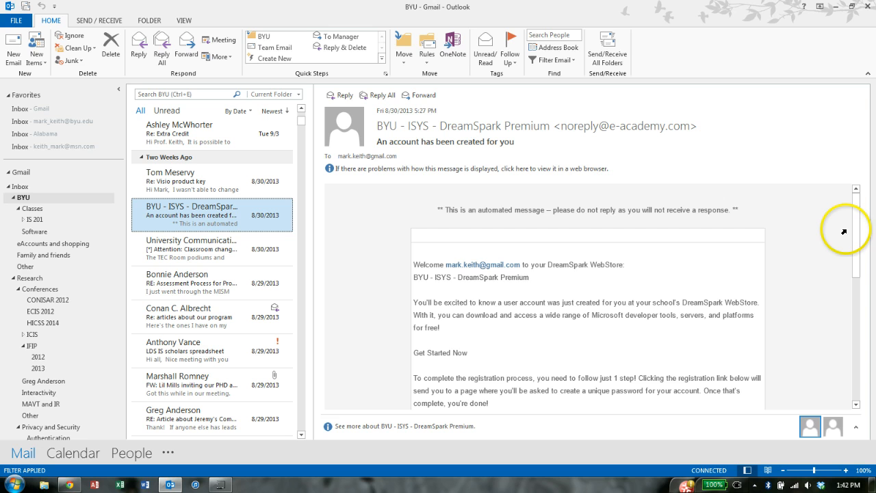
# Scroll to Complete Your Registration in the DreamSpark email and follow its registration link.
pyautogui.scroll(-3)
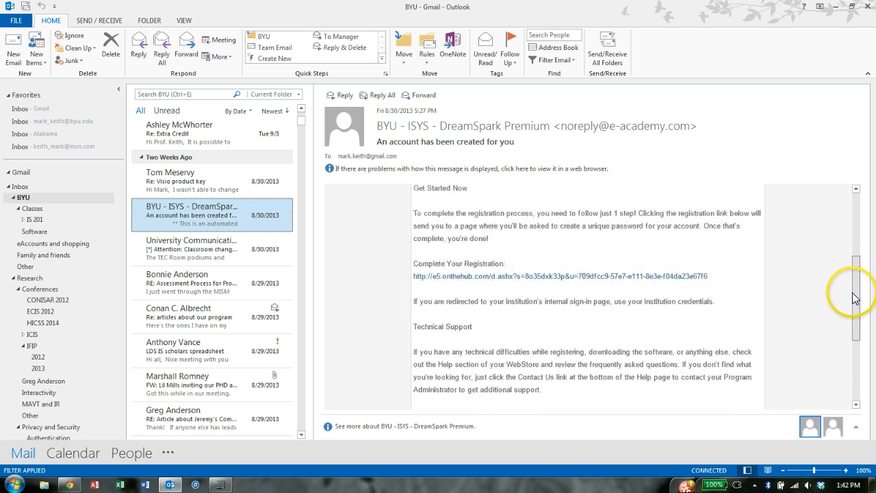
pyautogui.scroll(-3)
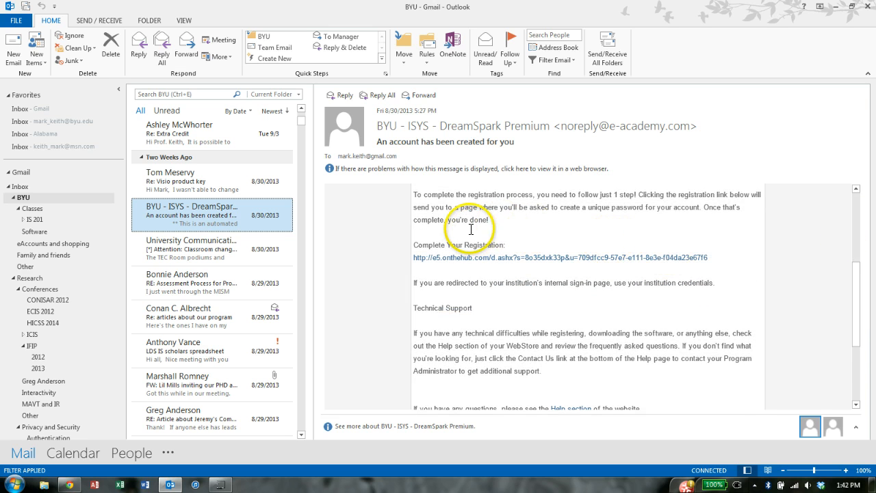
pyautogui.moveTo(471, 264)
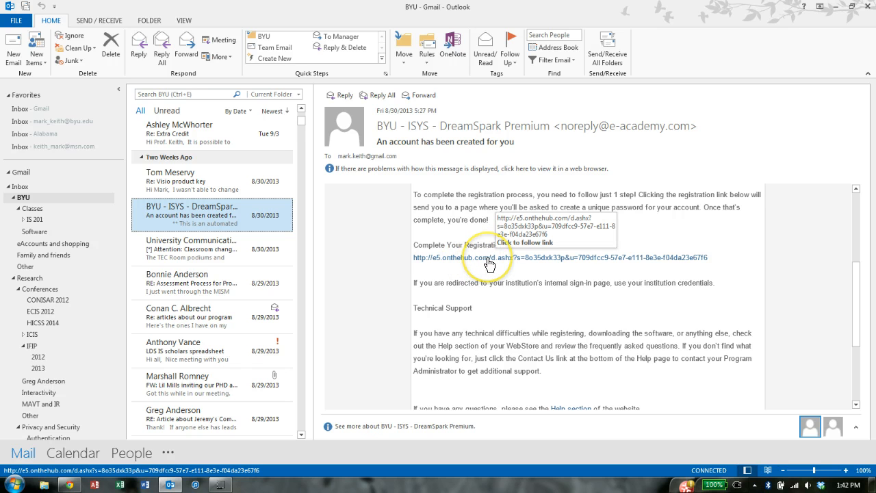
pyautogui.click(489, 257)
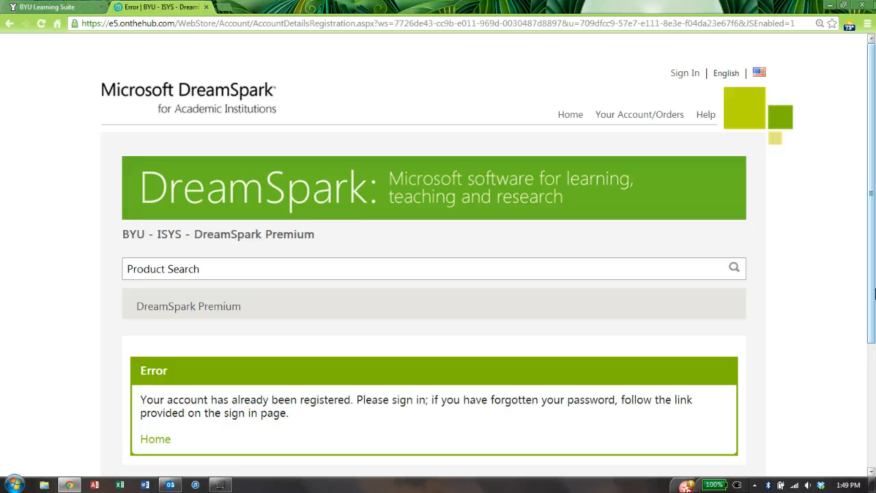
pyautogui.moveTo(684, 73)
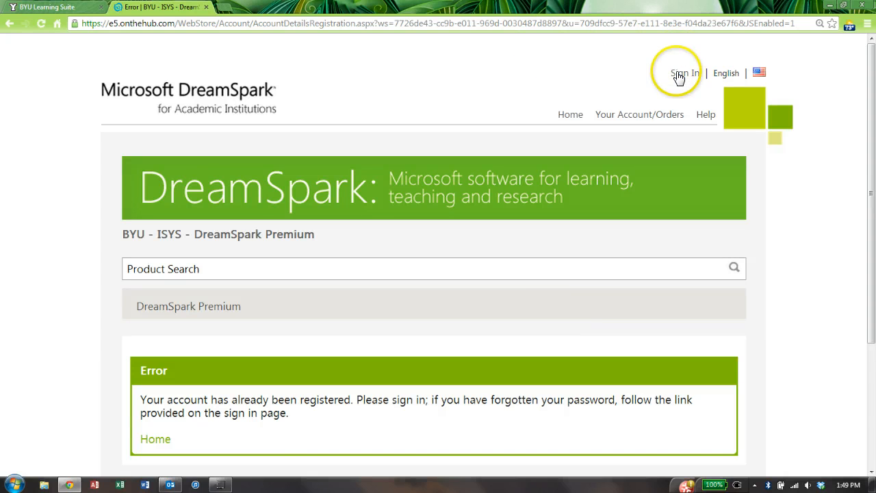
pyautogui.click(685, 73)
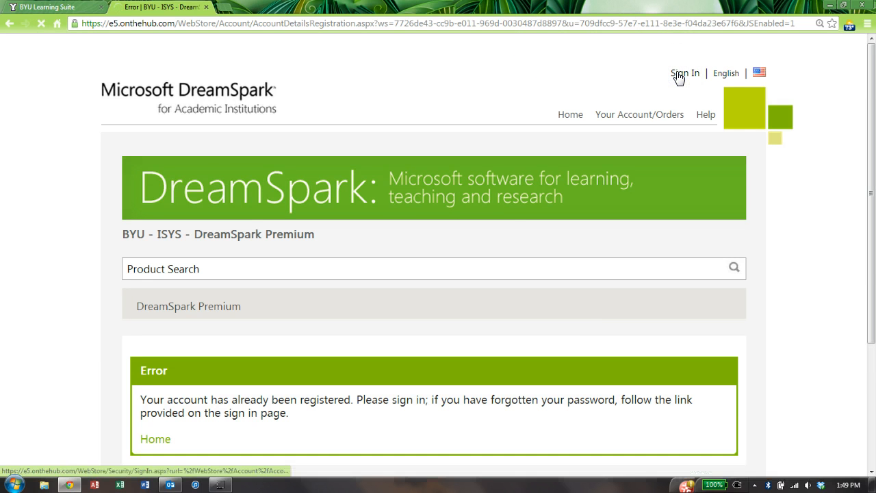
pyautogui.click(684, 73)
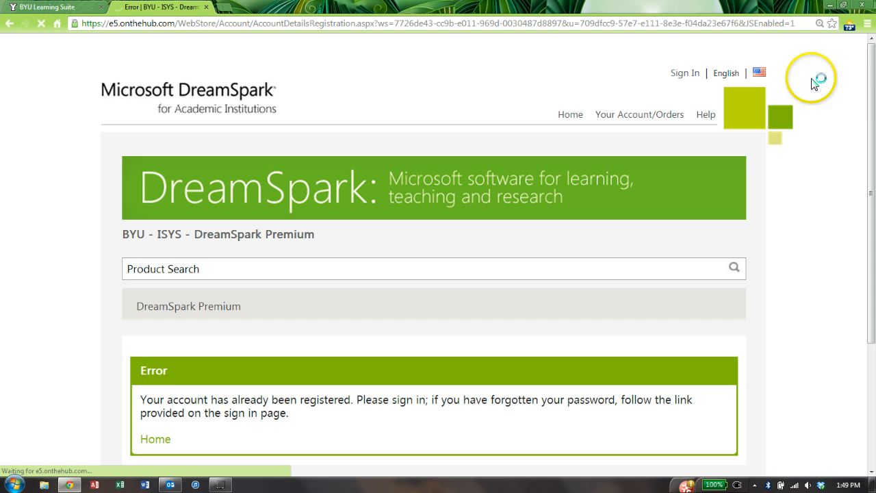
pyautogui.scroll(-3)
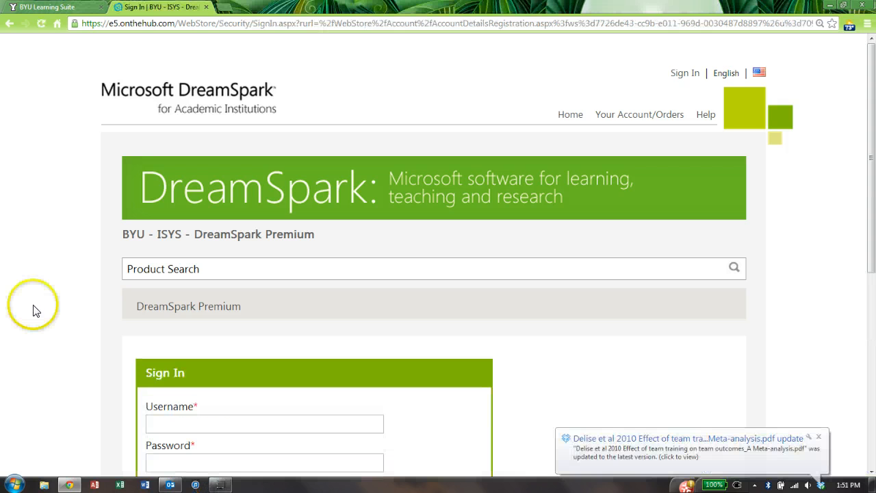
pyautogui.click(264, 423)
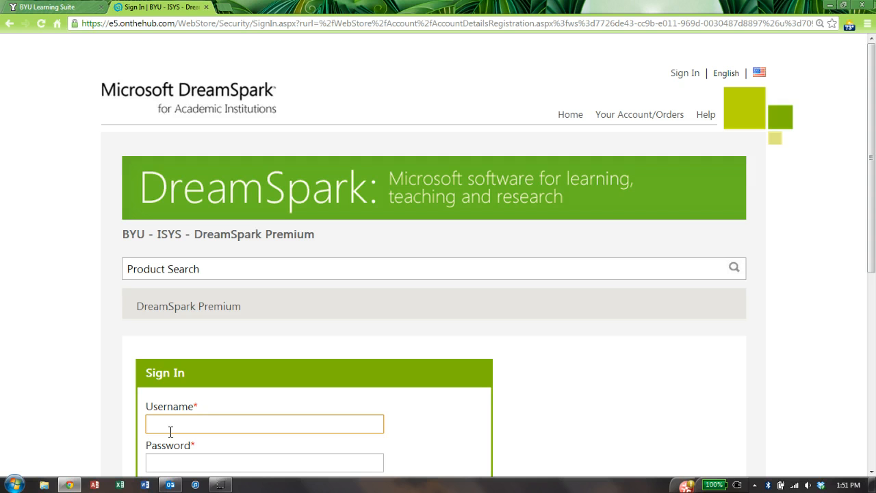
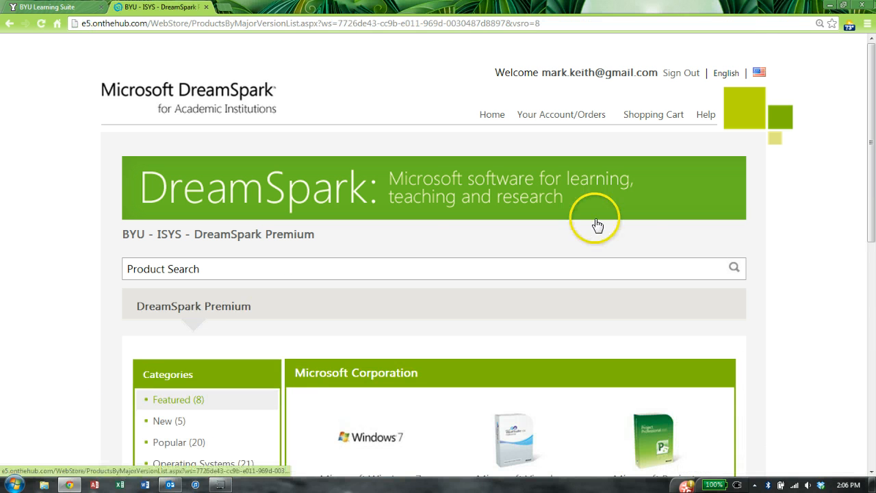
pyautogui.scroll(-3)
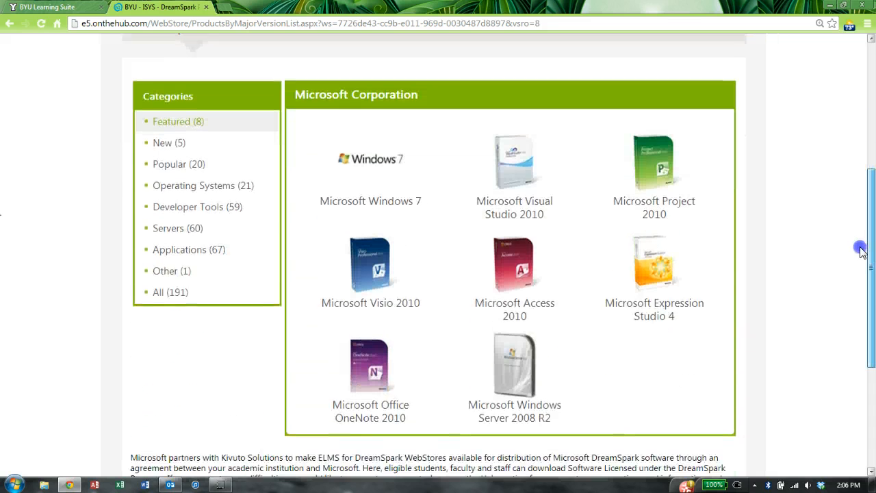
pyautogui.scroll(-3)
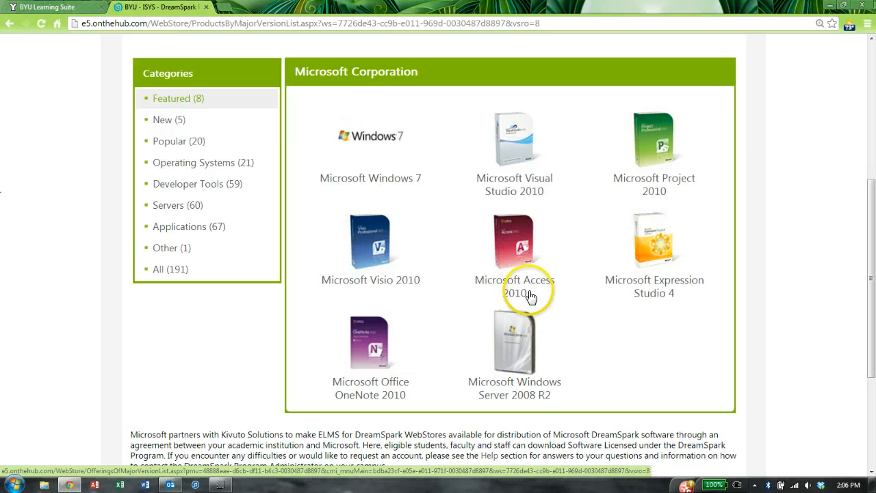
pyautogui.moveTo(560, 233)
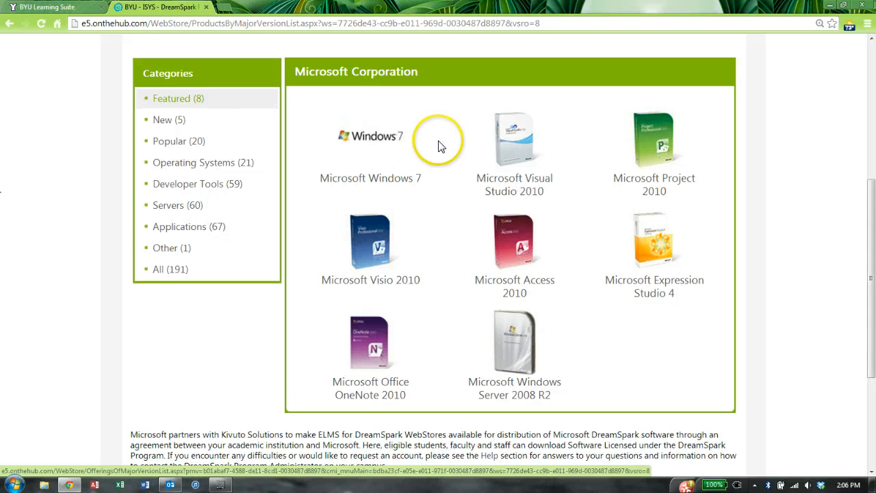
pyautogui.moveTo(349, 188)
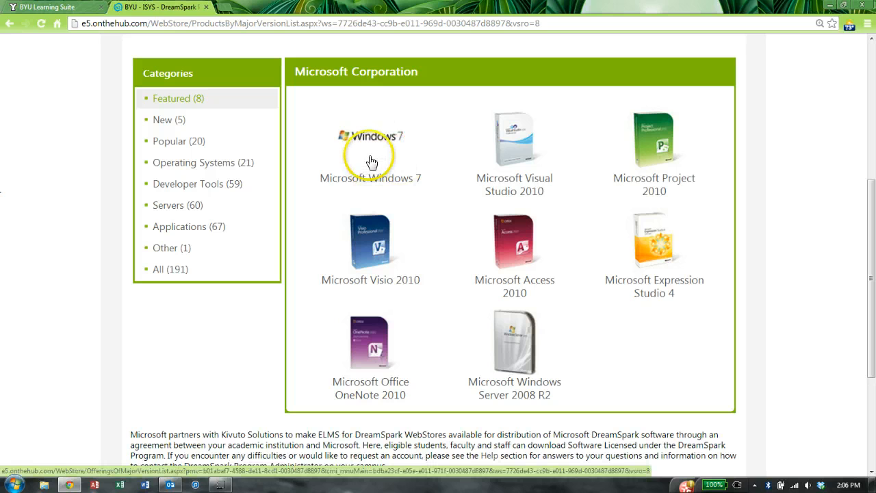
pyautogui.moveTo(485, 269)
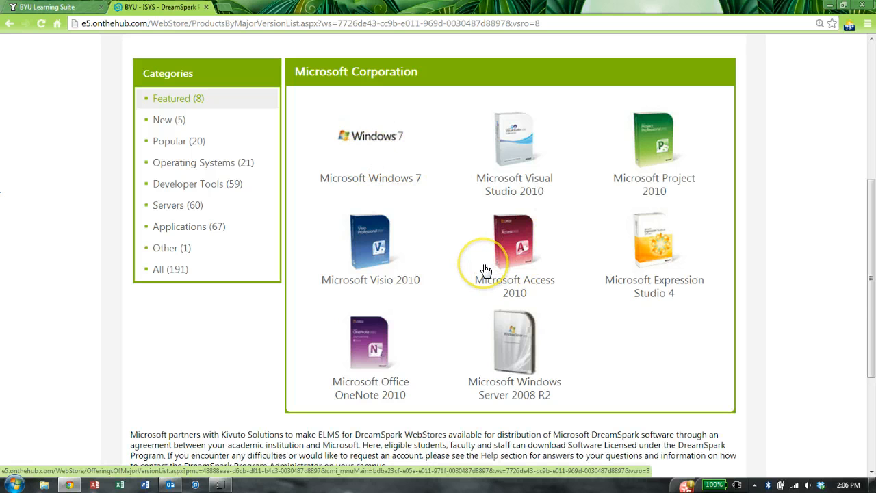
pyautogui.moveTo(387, 143)
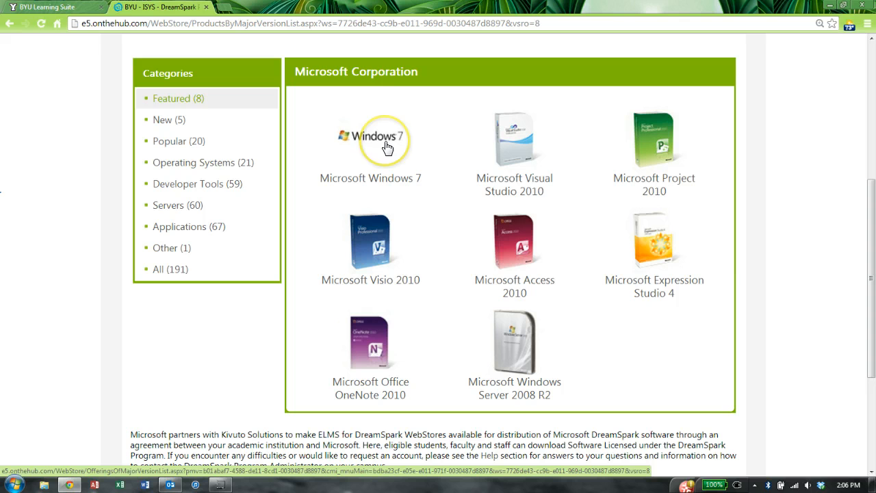
pyautogui.moveTo(503, 218)
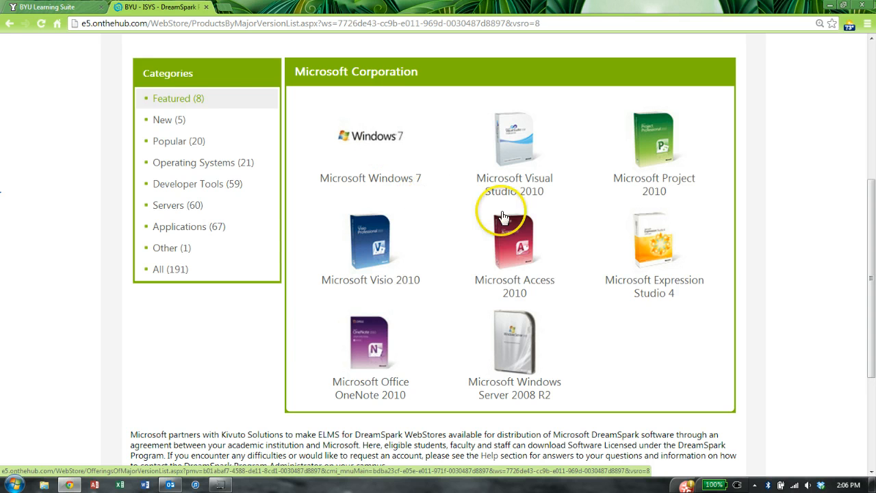
pyautogui.moveTo(523, 262)
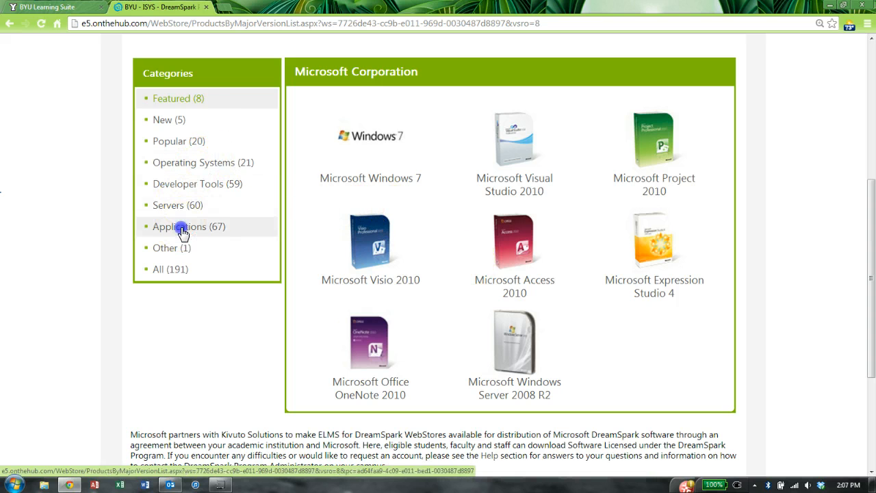
# Show the Applications category products and open the Microsoft Access 2013 tile.
pyautogui.click(179, 226)
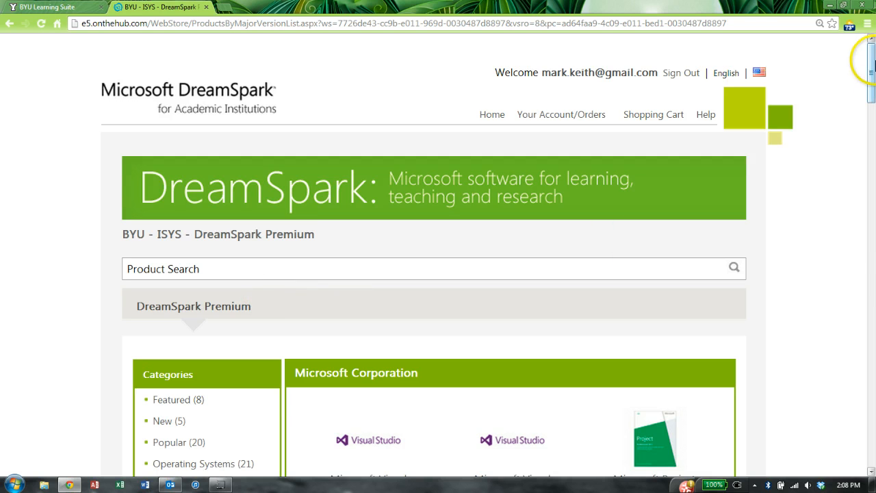
pyautogui.scroll(-3)
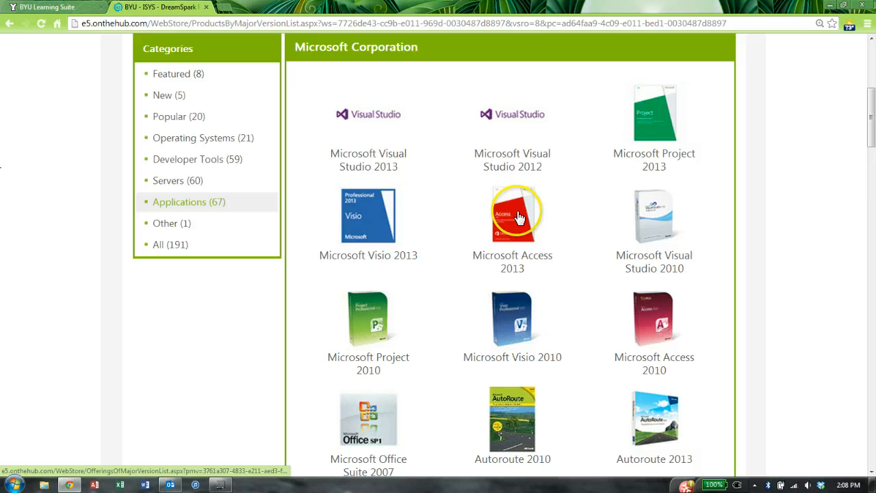
pyautogui.moveTo(513, 226)
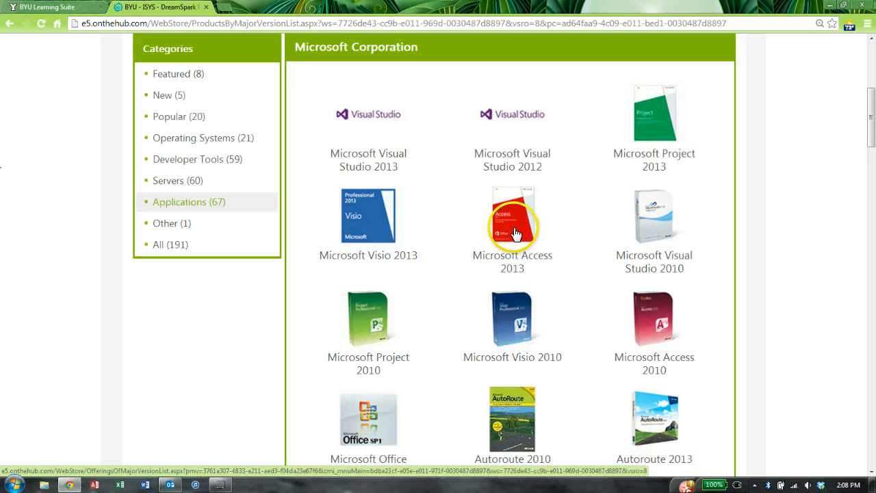
pyautogui.click(512, 215)
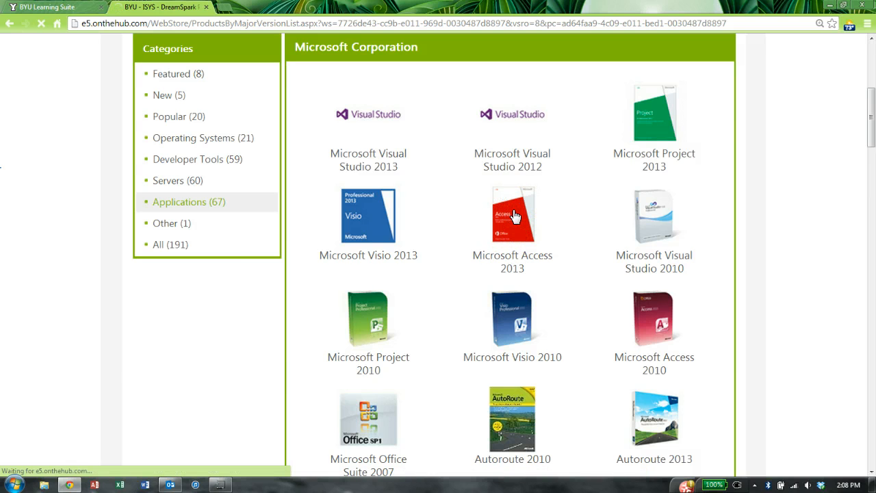
pyautogui.click(512, 214)
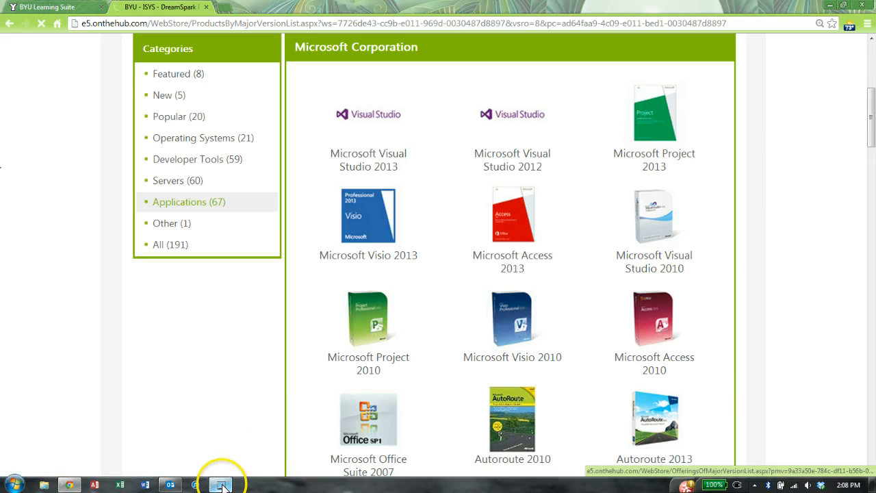
# Try adding Access 2013 to the cart and get the 'already ordered' error.
pyautogui.click(512, 214)
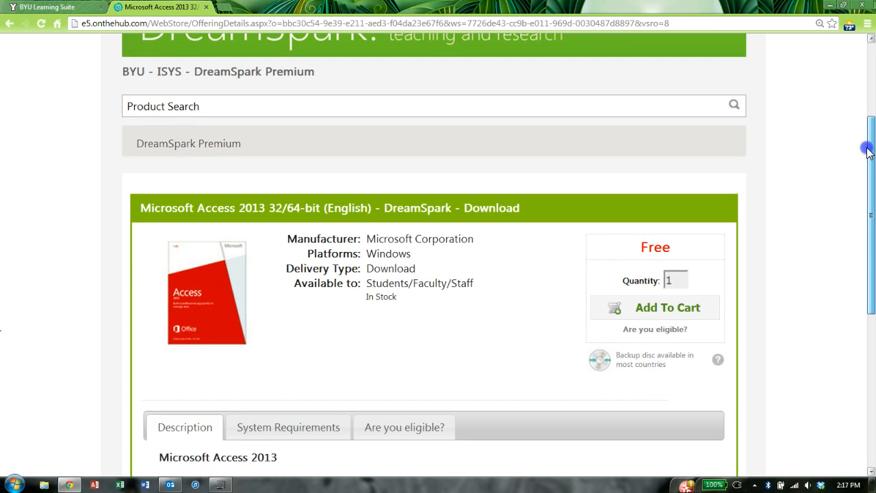
pyautogui.scroll(-3)
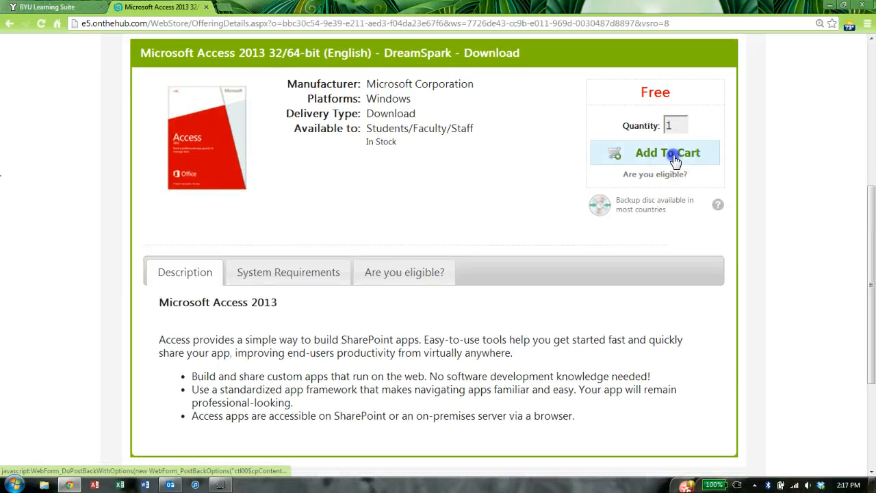
pyautogui.click(674, 158)
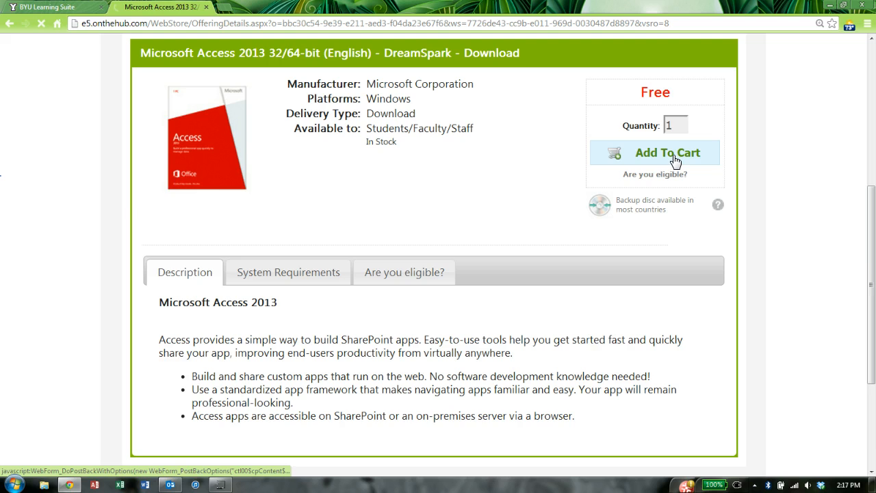
pyautogui.click(655, 152)
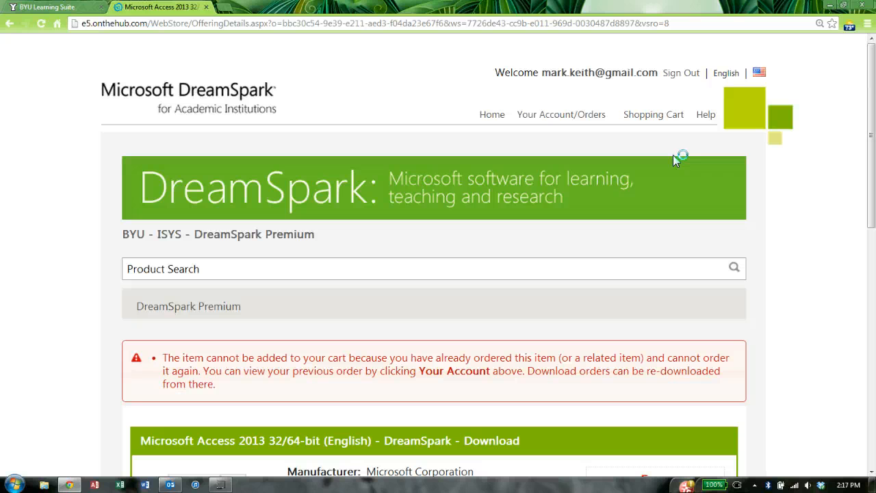
pyautogui.moveTo(869, 116)
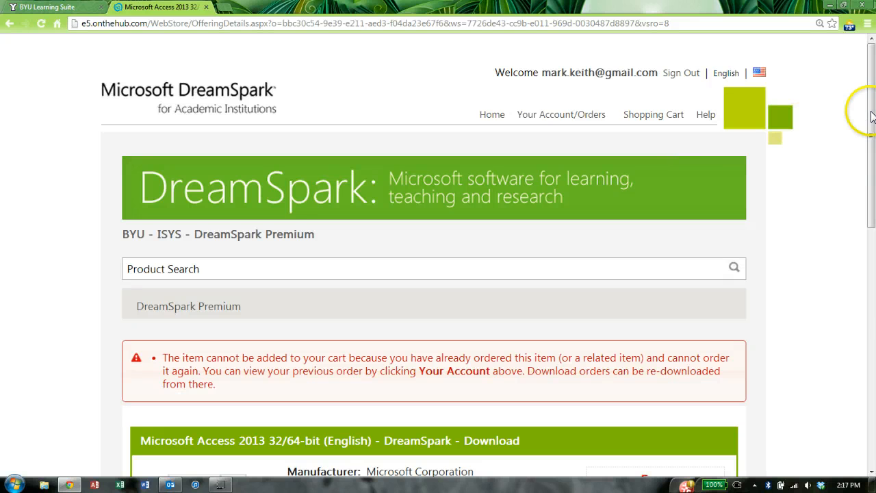
# Go to Your Account/Orders and scroll down to the Order History section.
pyautogui.scroll(-3)
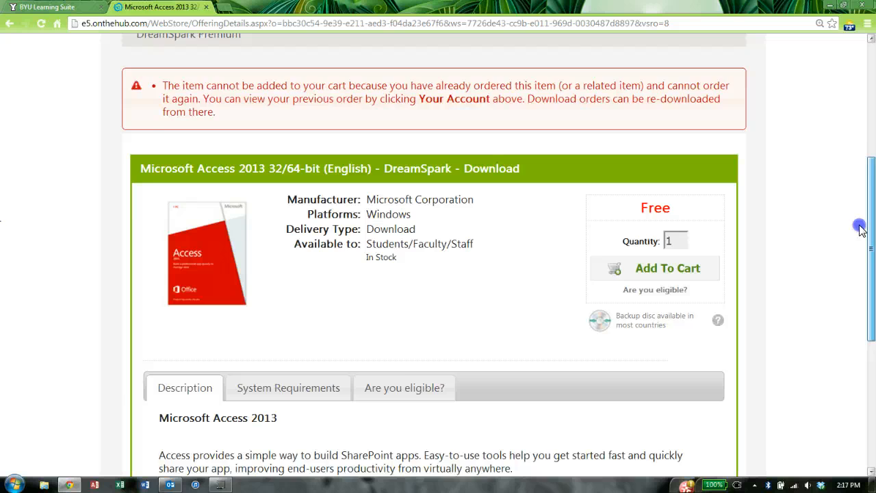
pyautogui.scroll(-3)
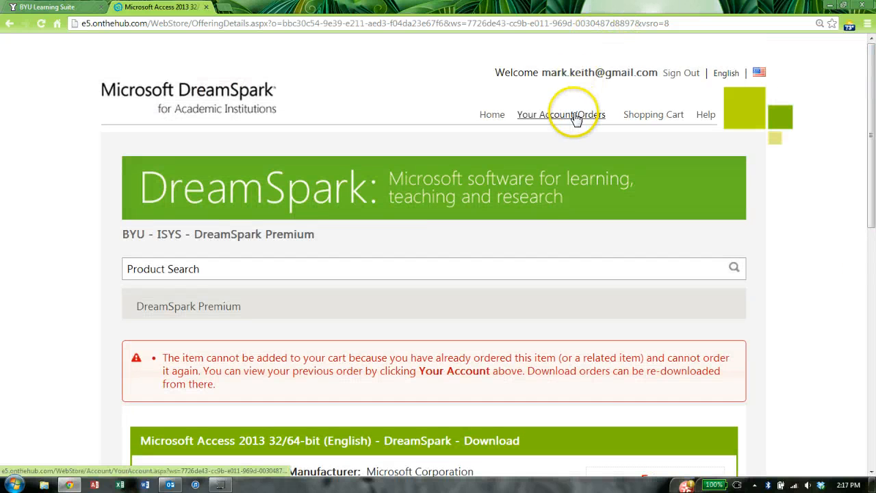
pyautogui.click(547, 114)
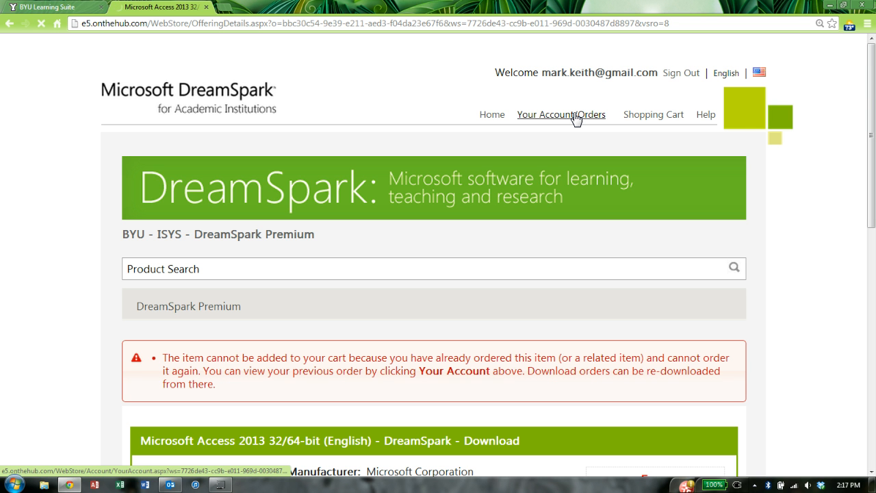
pyautogui.click(561, 114)
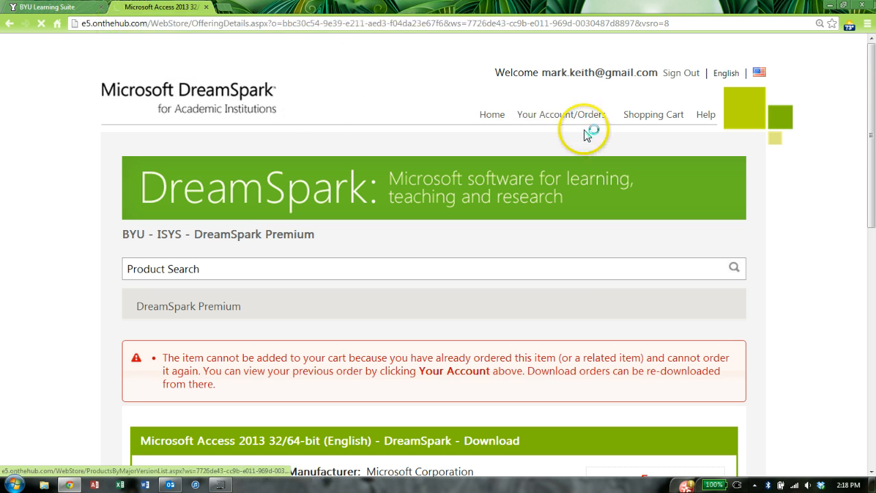
pyautogui.moveTo(246, 441)
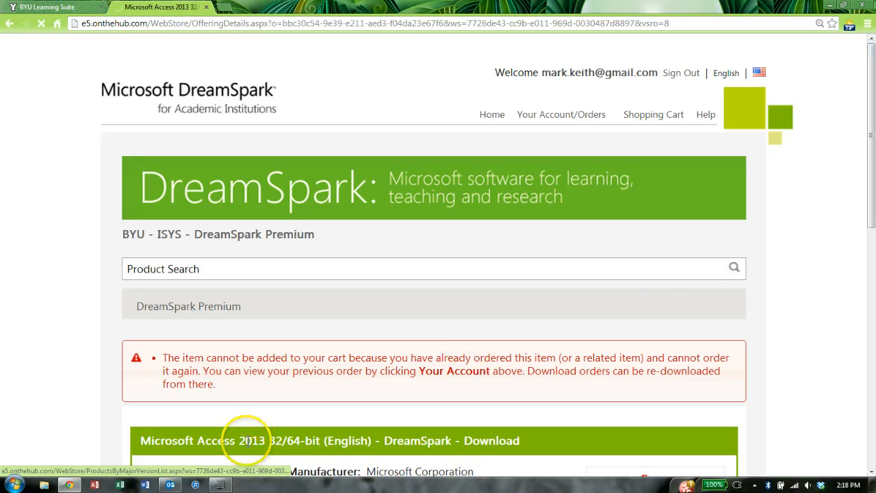
pyautogui.click(561, 115)
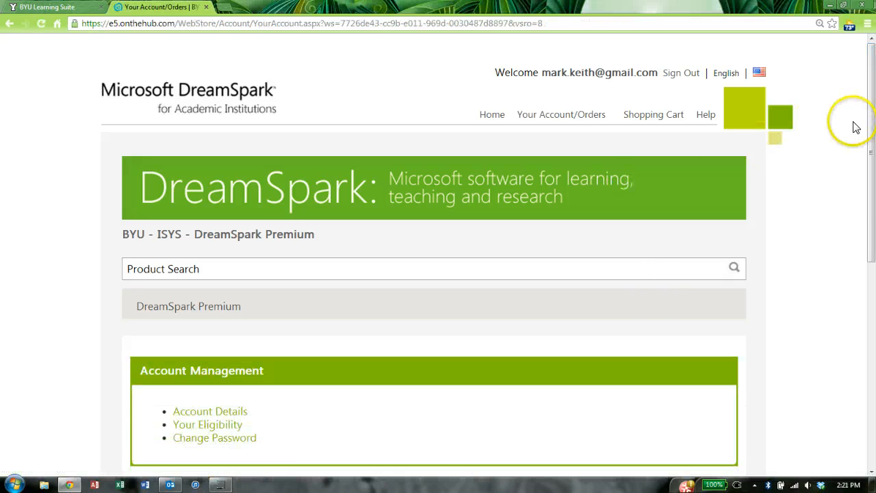
pyautogui.scroll(-3)
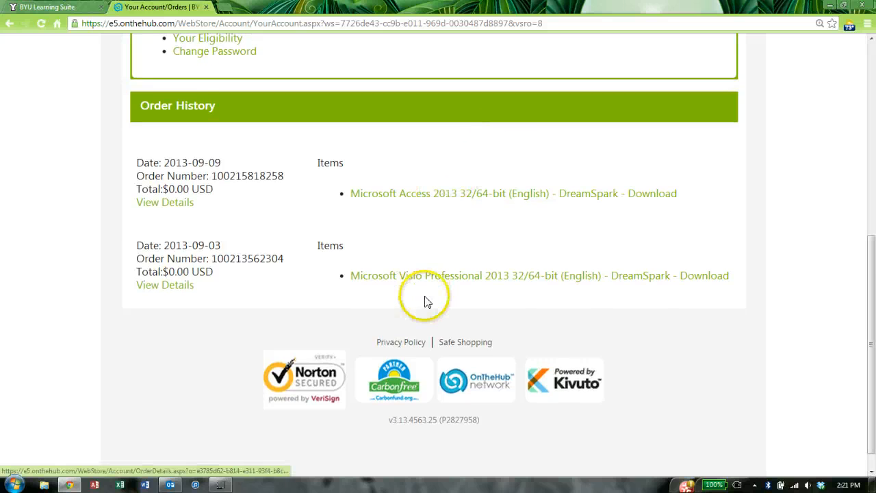
# Open the Access 2013 order from Order History and highlight its product key.
pyautogui.click(441, 193)
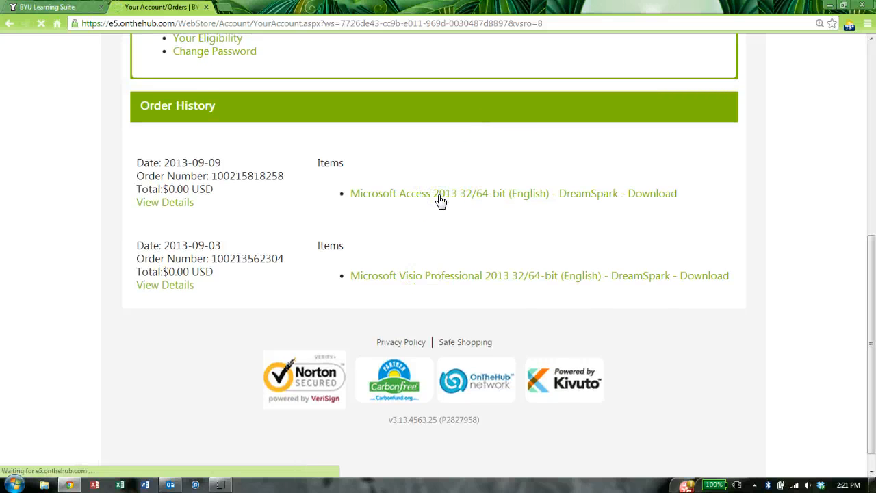
pyautogui.click(441, 193)
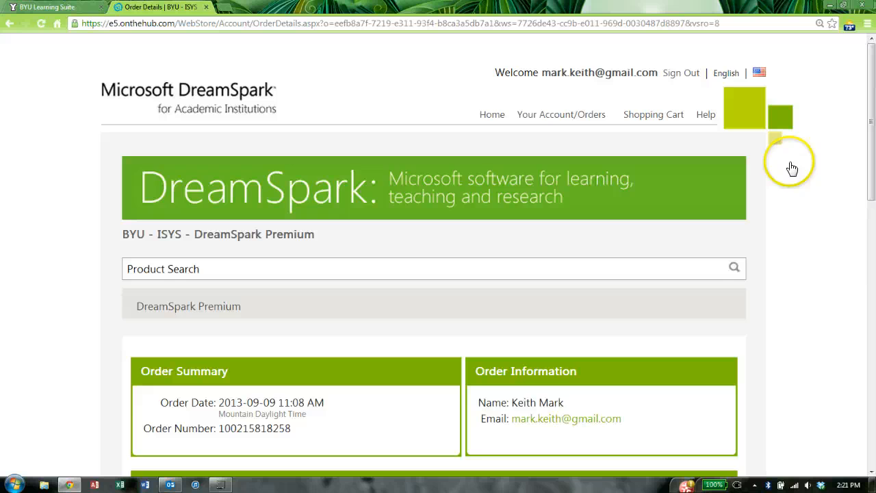
pyautogui.scroll(-3)
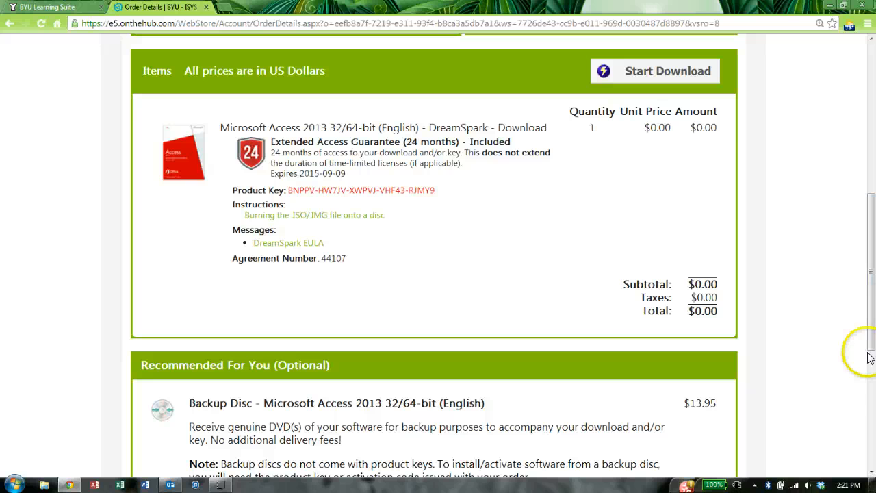
pyautogui.moveTo(290, 190)
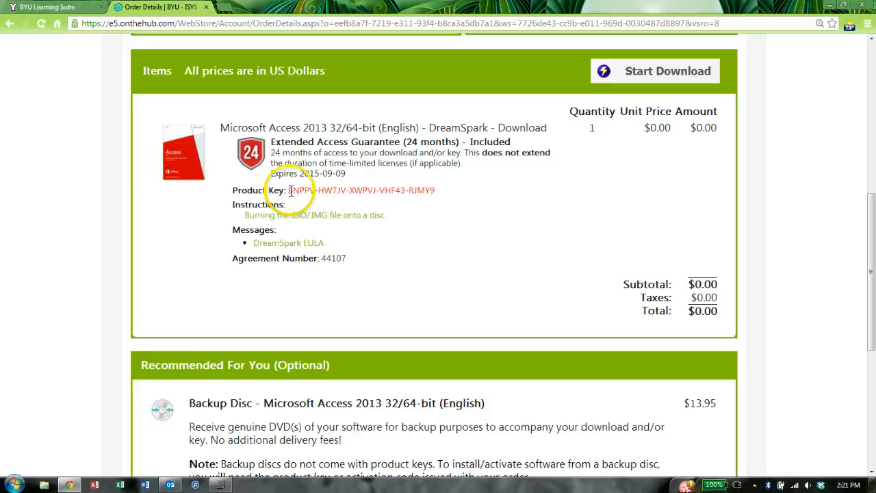
pyautogui.moveTo(290, 190); pyautogui.dragTo(435, 190)
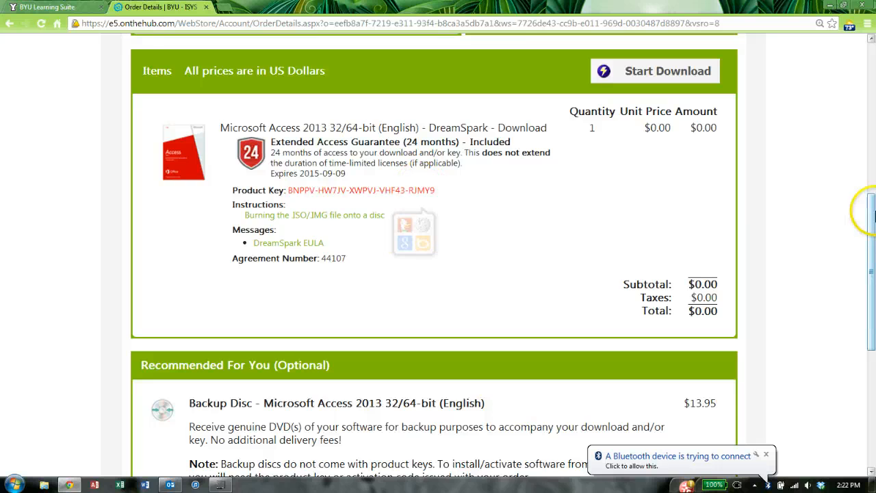
pyautogui.scroll(-3)
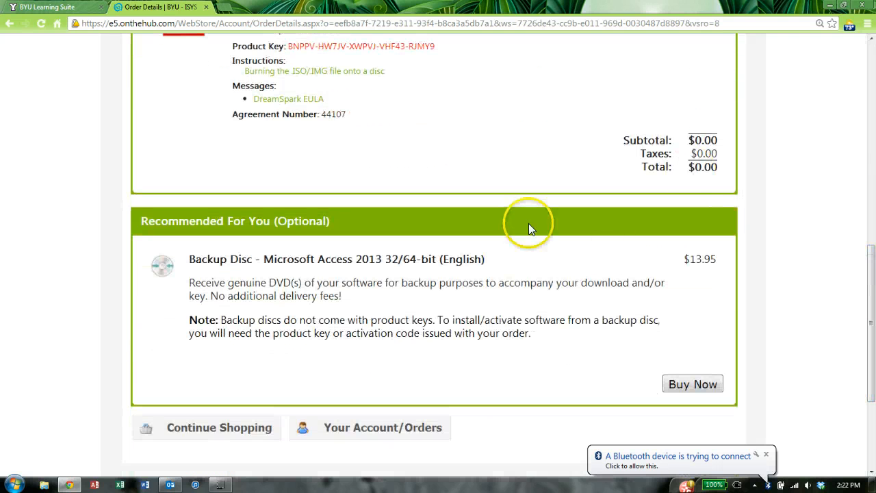
pyautogui.moveTo(732, 332)
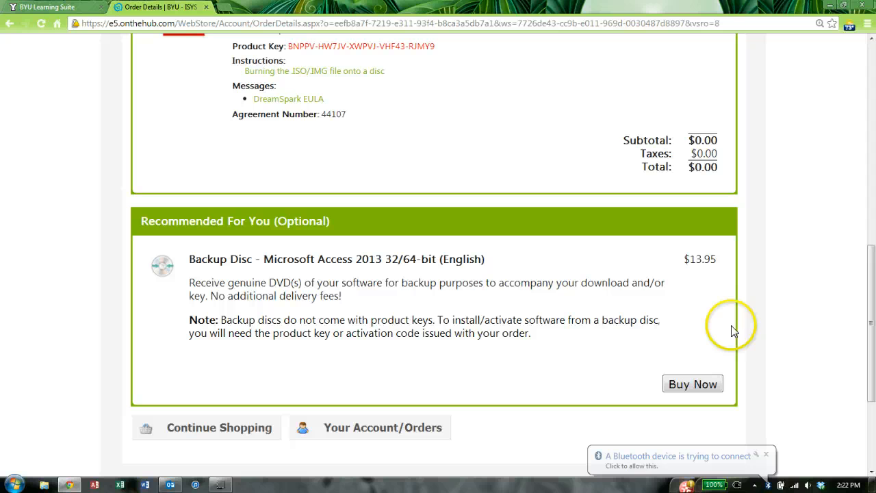
pyautogui.moveTo(726, 335)
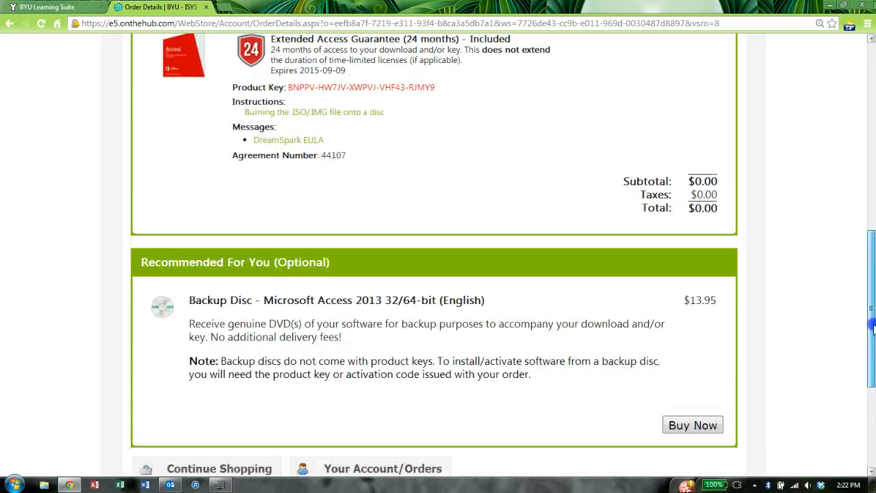
pyautogui.scroll(3)
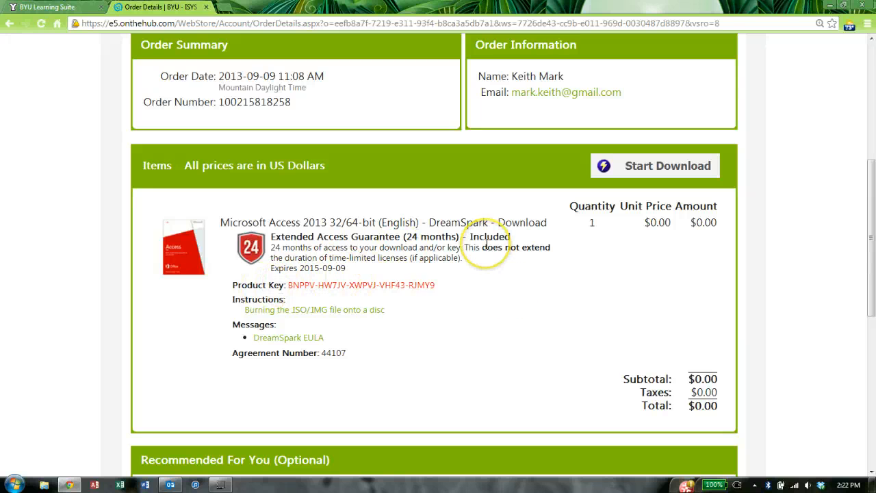
pyautogui.moveTo(662, 166)
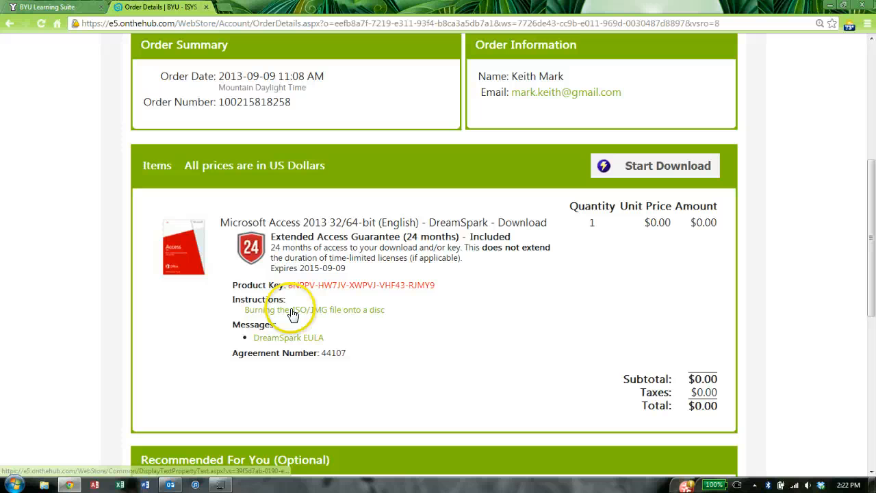
pyautogui.moveTo(399, 279)
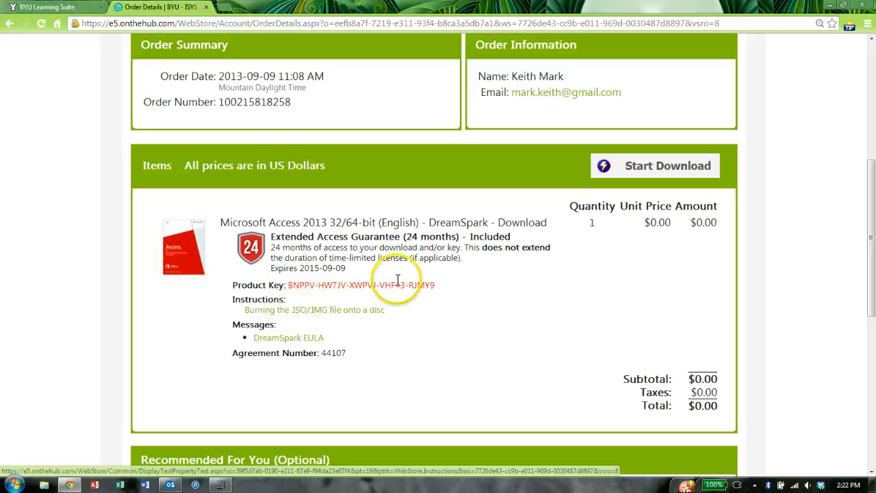
# Fetch the Secure Download Manager installer from the four-step download page.
pyautogui.click(654, 165)
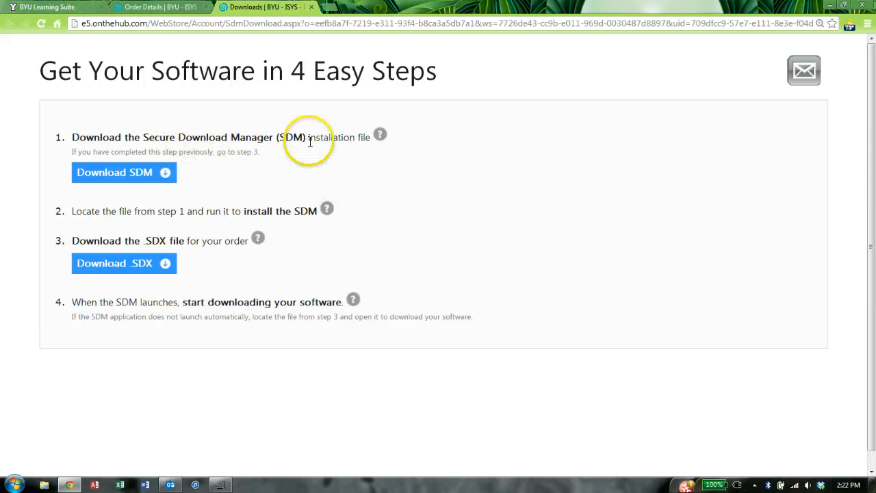
pyautogui.moveTo(161, 141)
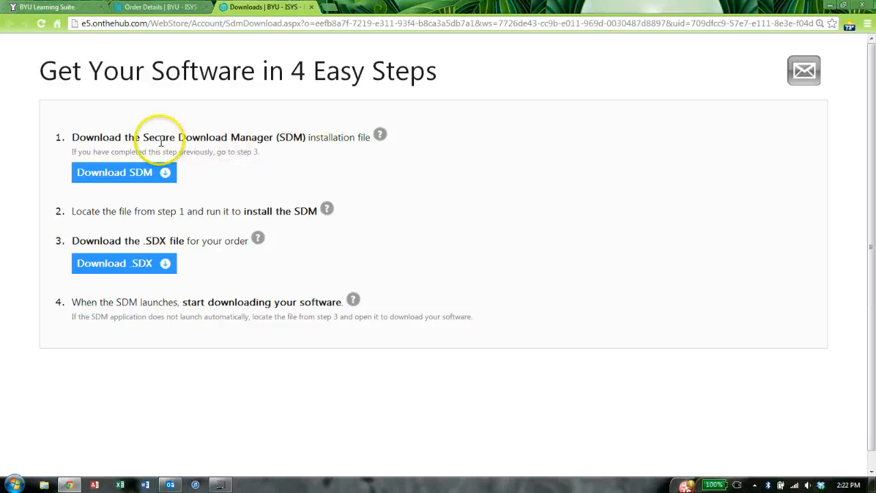
pyautogui.click(115, 172)
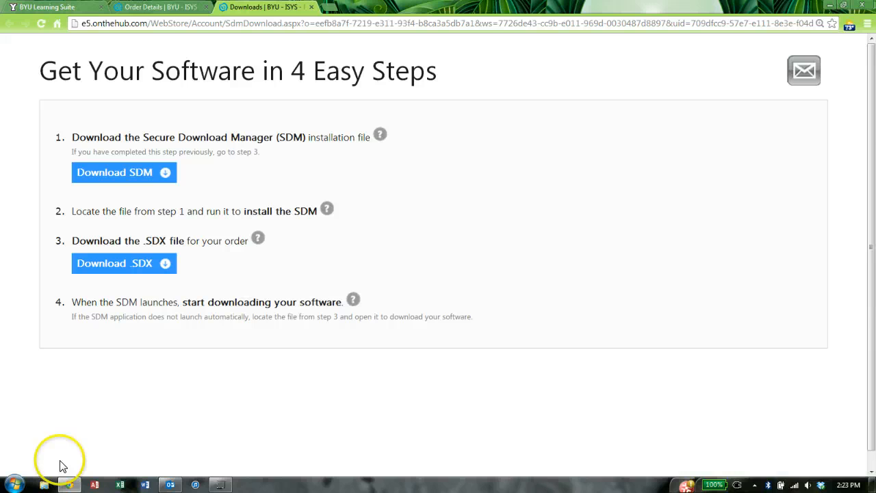
pyautogui.click(114, 172)
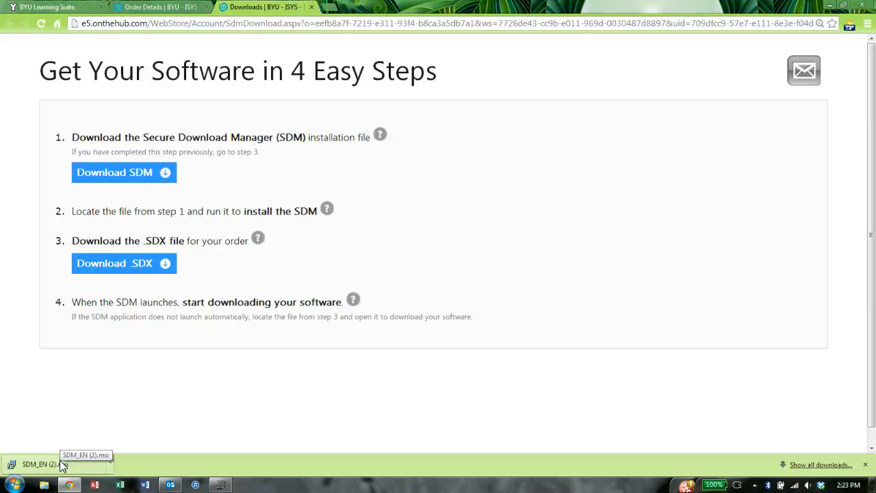
# Run the SDM installer, cancel its setup, and close the interrupted installer.
pyautogui.click(41, 464)
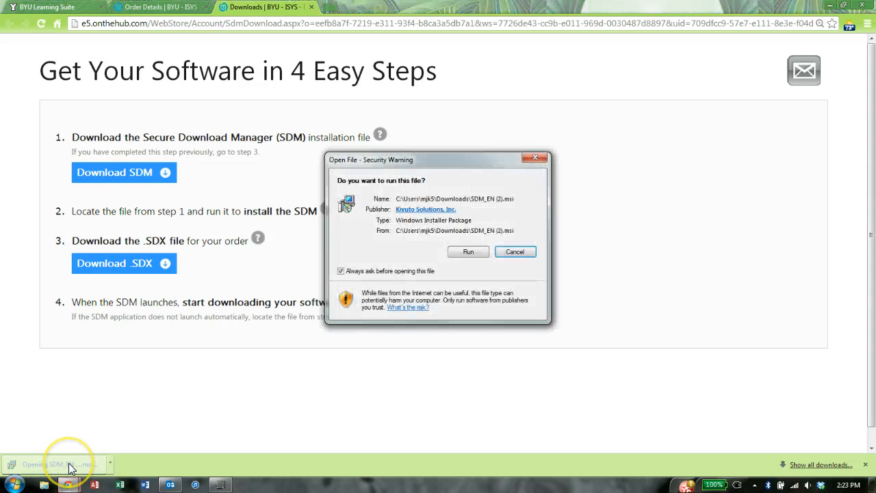
pyautogui.click(468, 252)
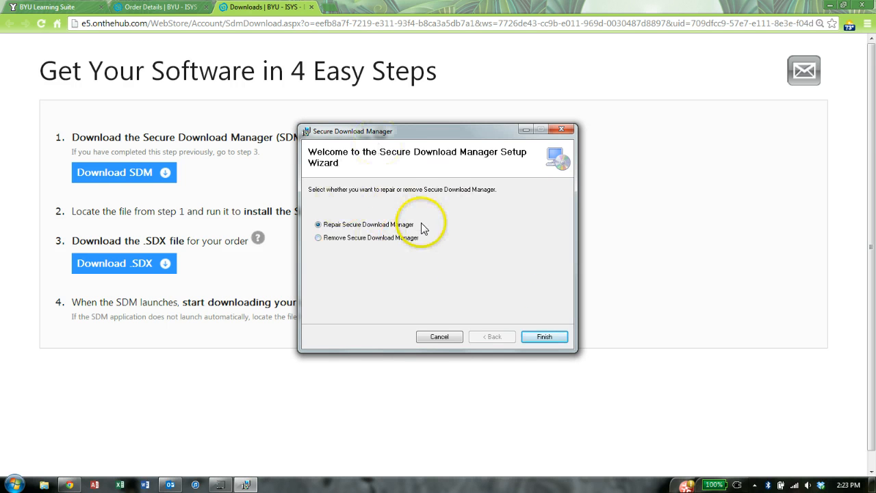
pyautogui.moveTo(349, 238)
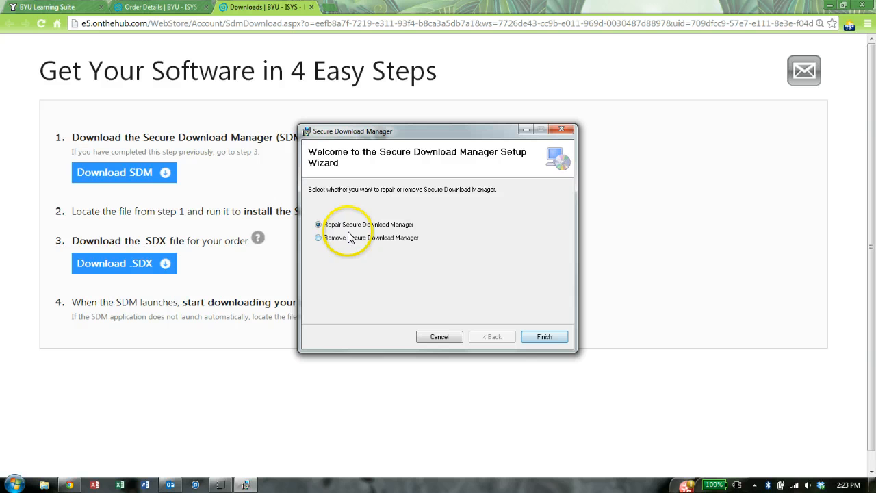
pyautogui.click(439, 337)
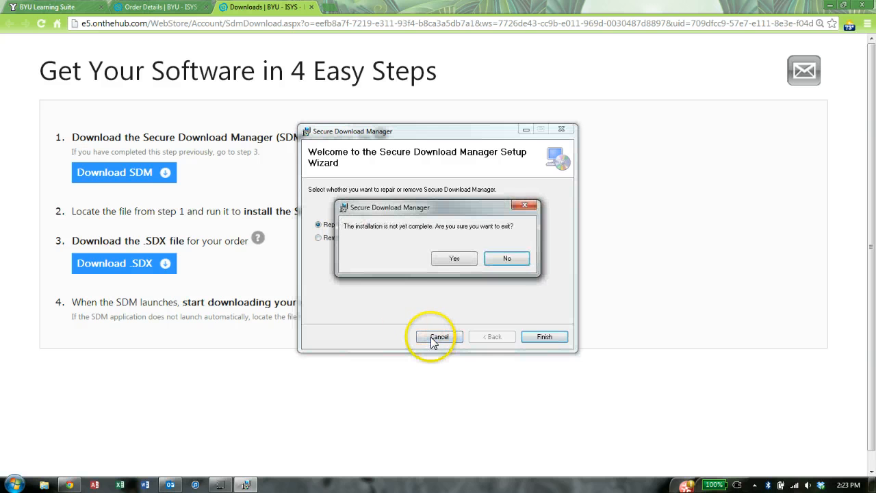
pyautogui.click(454, 258)
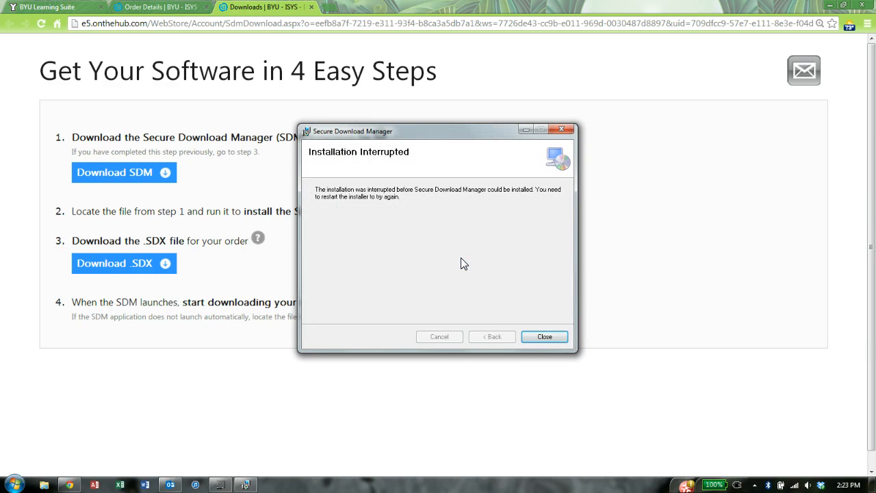
pyautogui.click(545, 336)
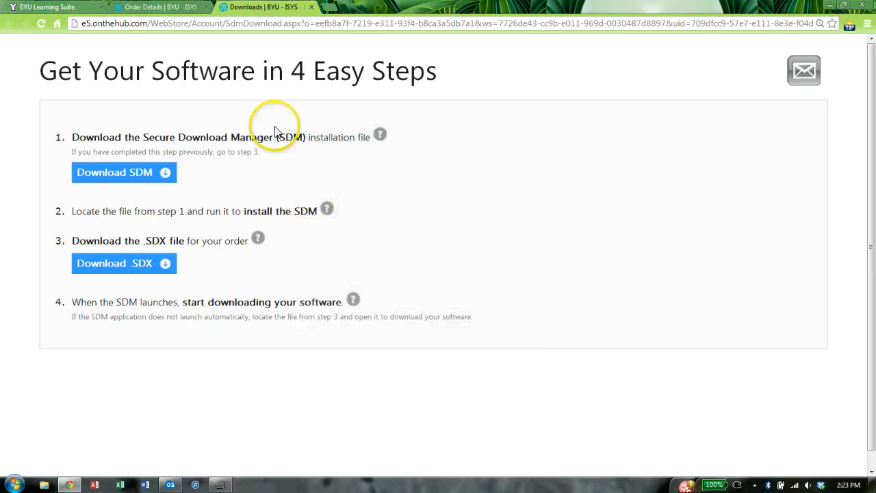
pyautogui.moveTo(82, 240)
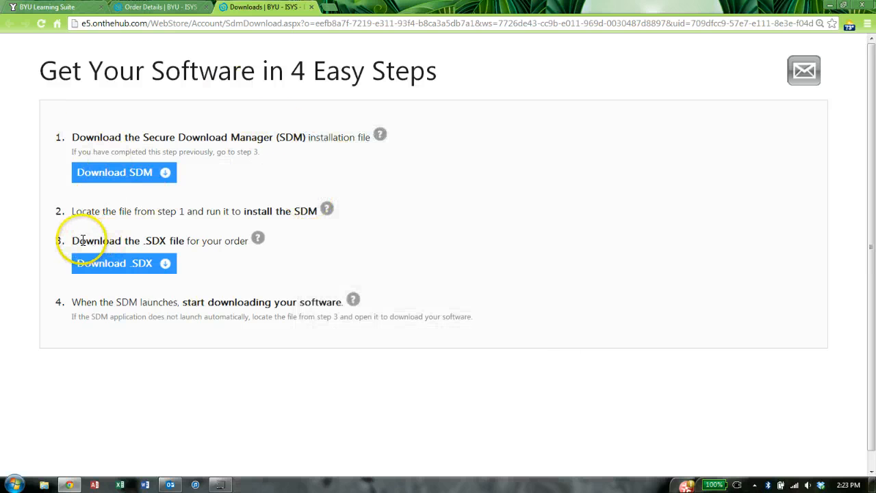
# Download the order's .SDX file and launch it from Chrome's download bar.
pyautogui.click(114, 263)
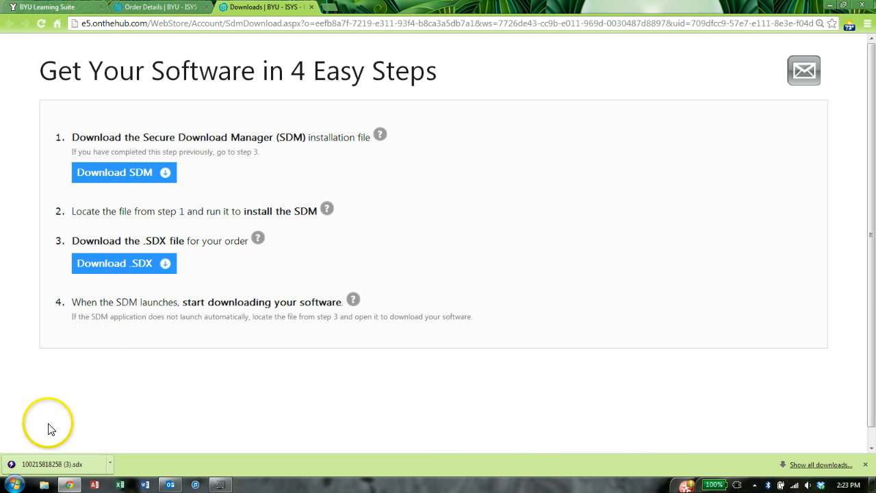
pyautogui.moveTo(71, 476)
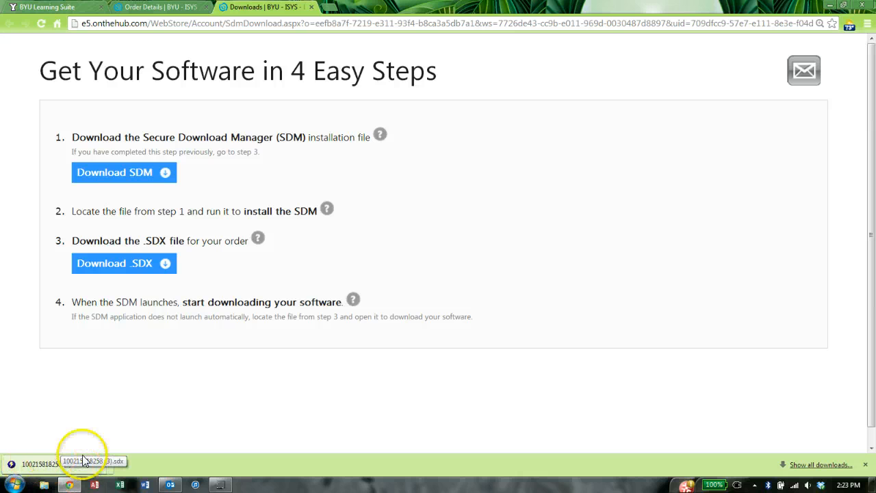
pyautogui.click(76, 464)
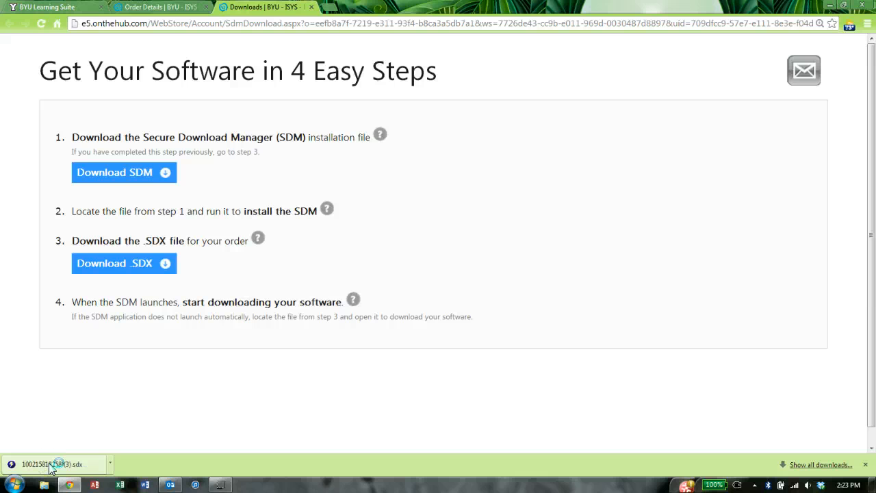
pyautogui.click(52, 464)
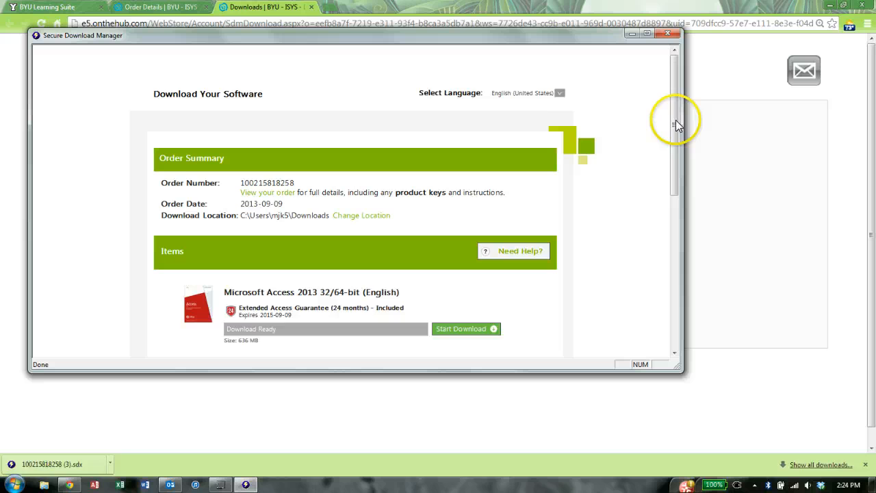
# Start downloading Microsoft Access 2013 32/64-bit (English) from the Items section.
pyautogui.scroll(-3)
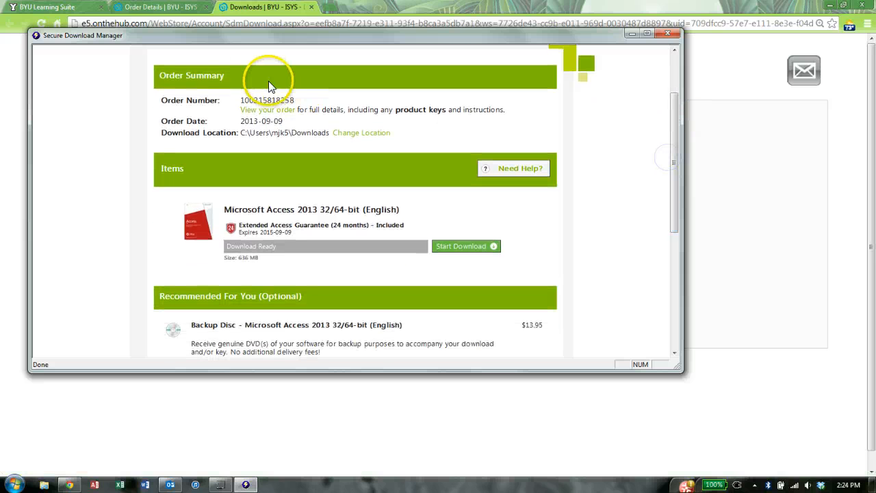
pyautogui.moveTo(74, 48)
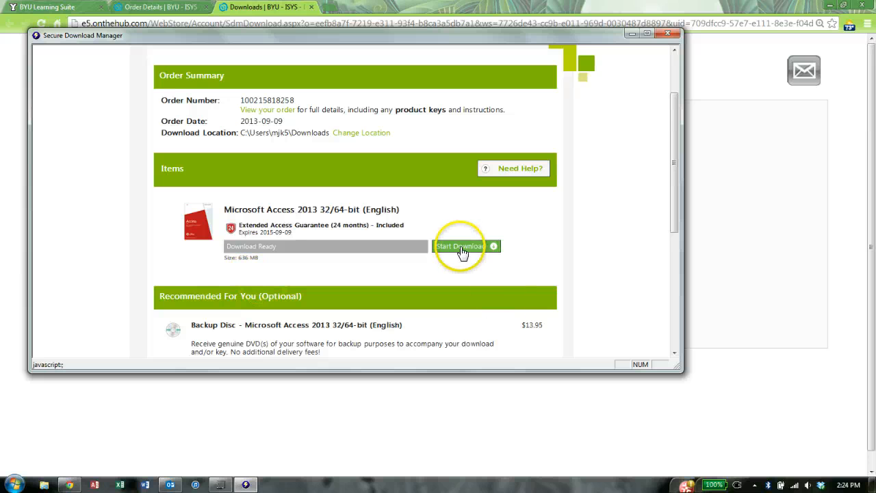
pyautogui.click(460, 245)
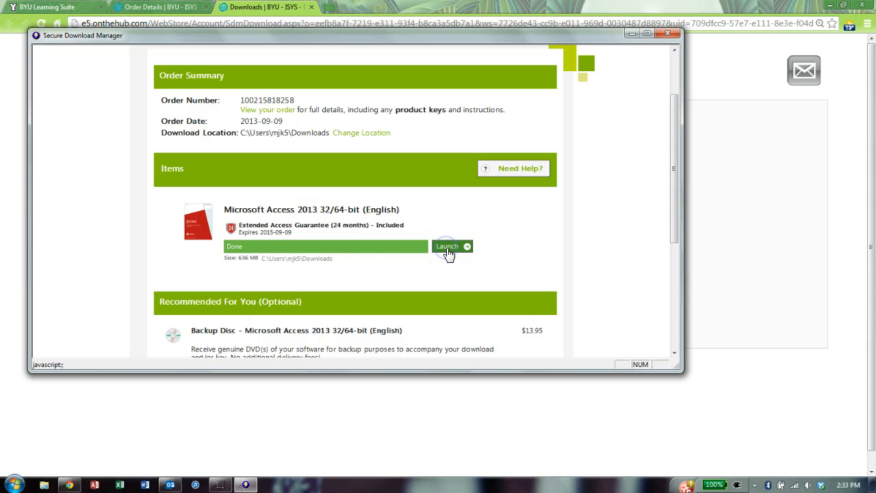
# Launch Downloads, enter the Access 2013 folder, and open en_access_2013_x86_x64_dvd_1134702.iso.
pyautogui.click(448, 245)
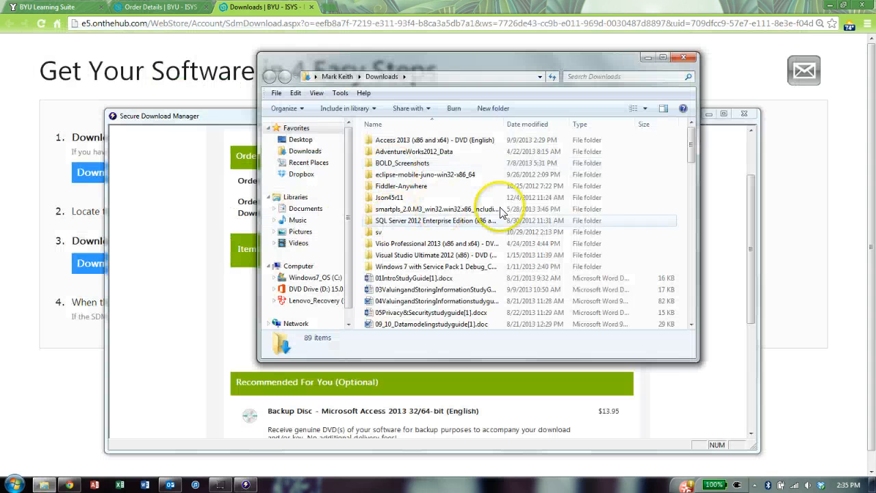
pyautogui.scroll(-3)
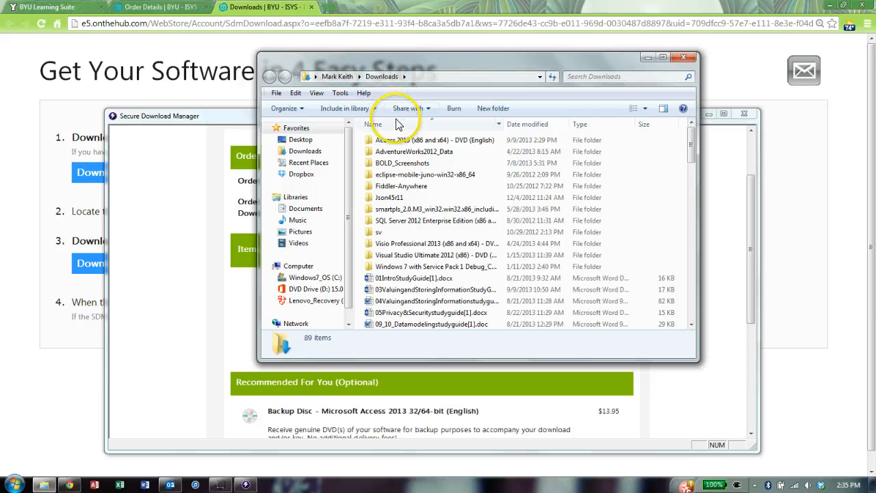
pyautogui.click(404, 140)
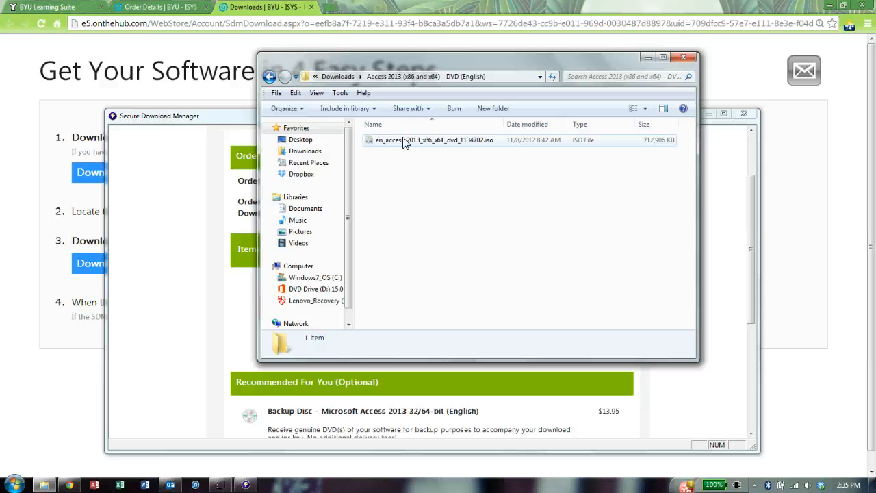
pyautogui.click(435, 140)
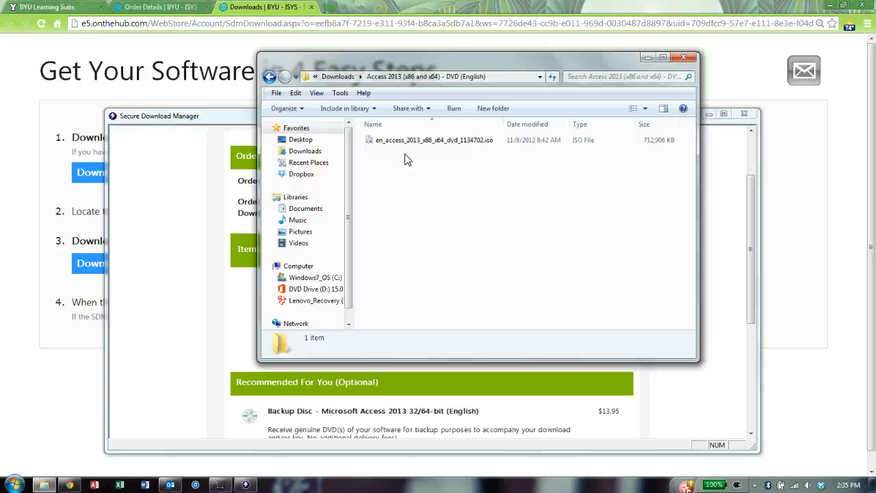
pyautogui.click(434, 139)
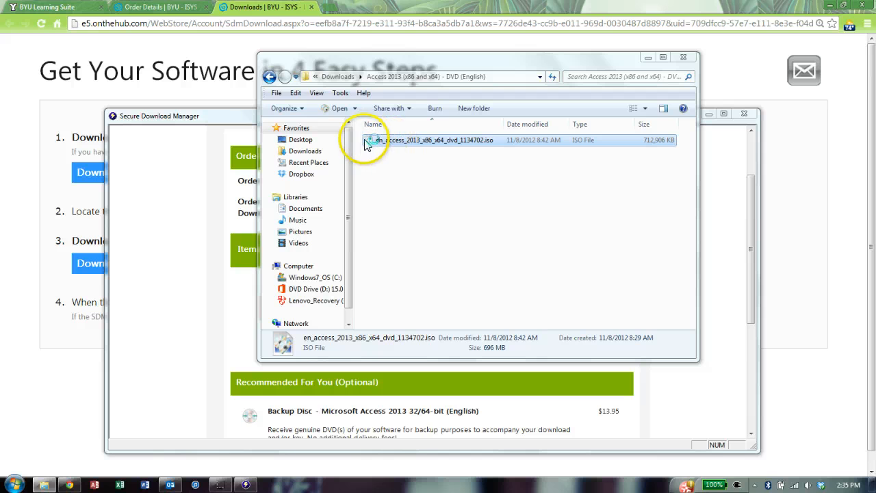
pyautogui.doubleClick(431, 140)
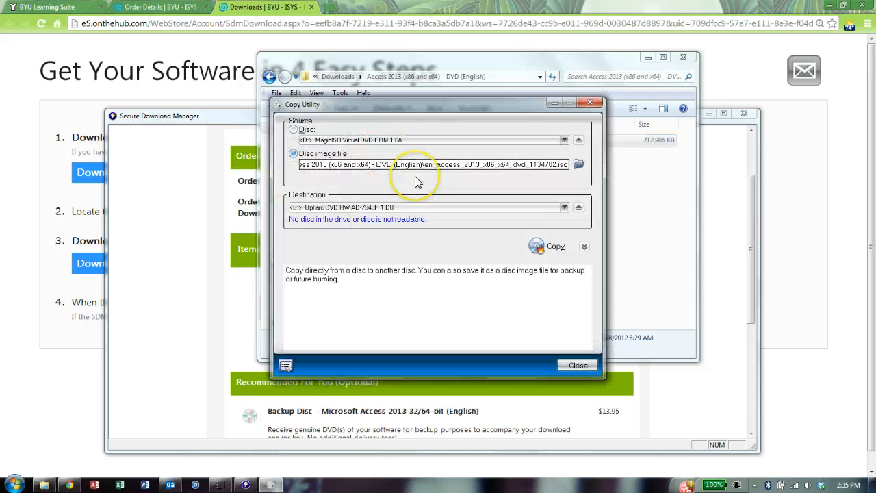
# Review the Copy Utility window, then close it without copying the disc.
pyautogui.moveTo(416, 105); pyautogui.dragTo(457, 103)
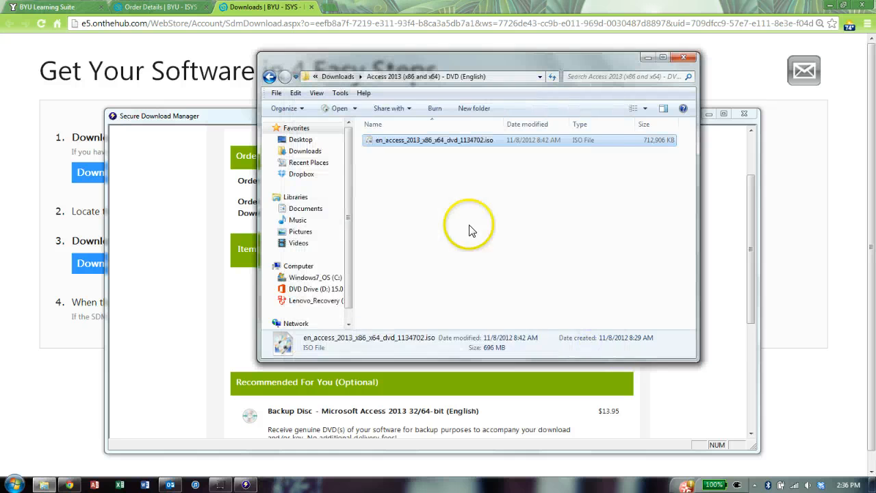
# Deselect the ISO, then close its folder window and Secure Download Manager.
pyautogui.click(432, 189)
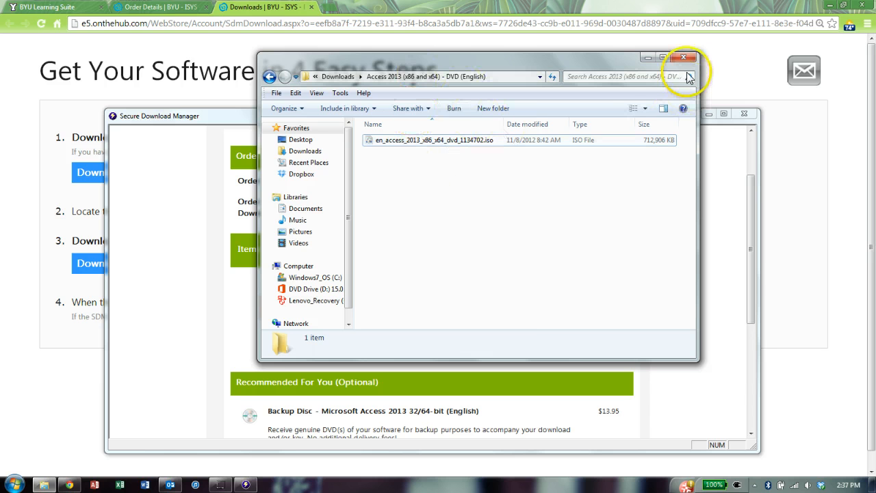
pyautogui.click(683, 57)
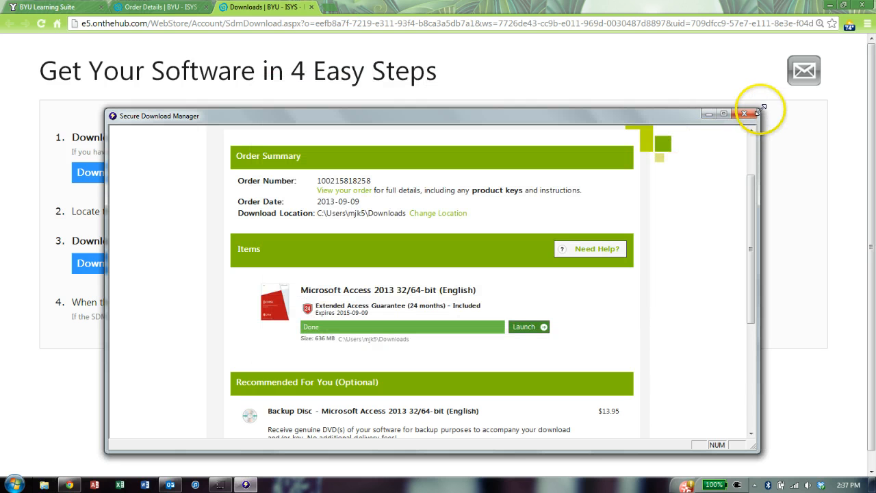
pyautogui.click(756, 114)
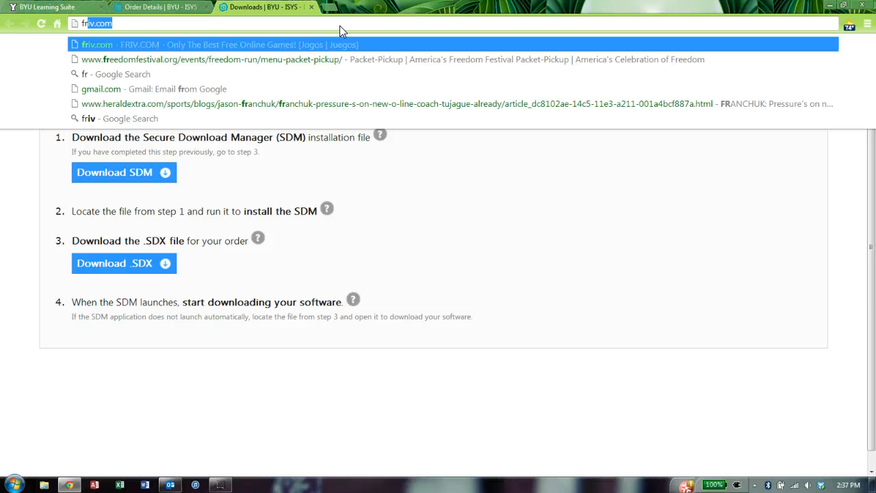
# Search the web for 'free magic is' to find MagicISO.
pyautogui.write('free magic is')
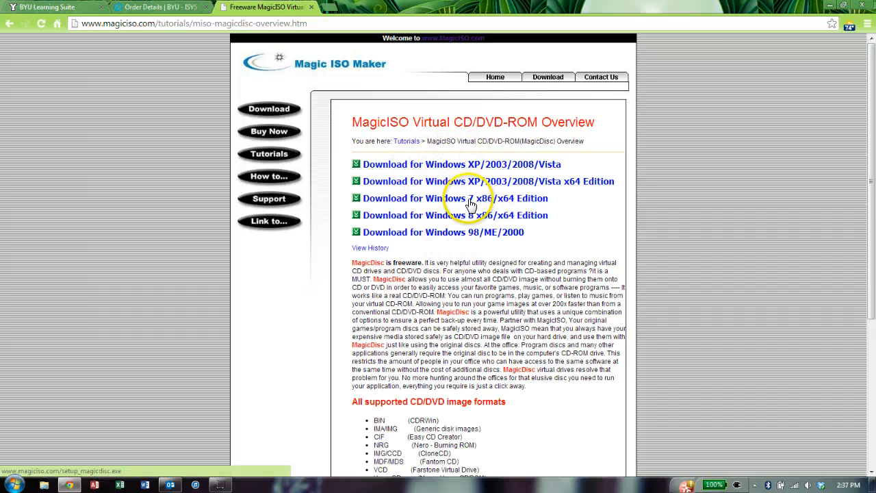
# Download MagicDisc for Windows 7 x86/x64 and run setup_magicdisc.exe.
pyautogui.click(456, 198)
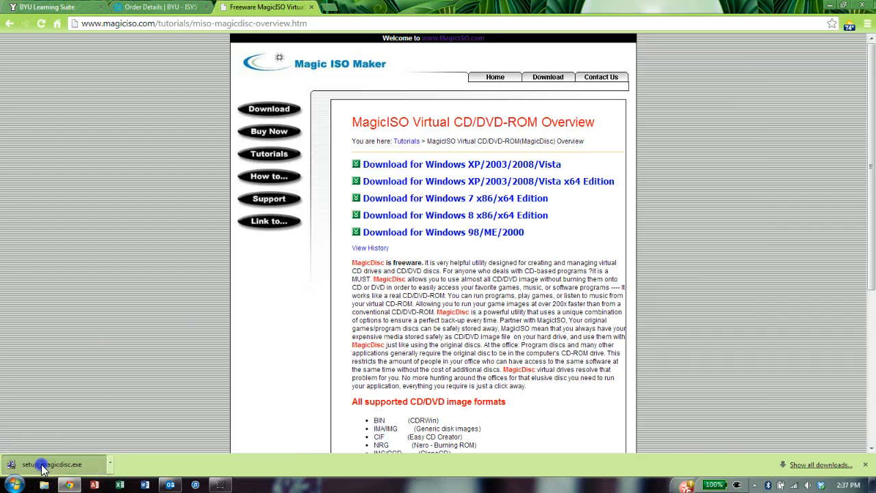
pyautogui.click(54, 464)
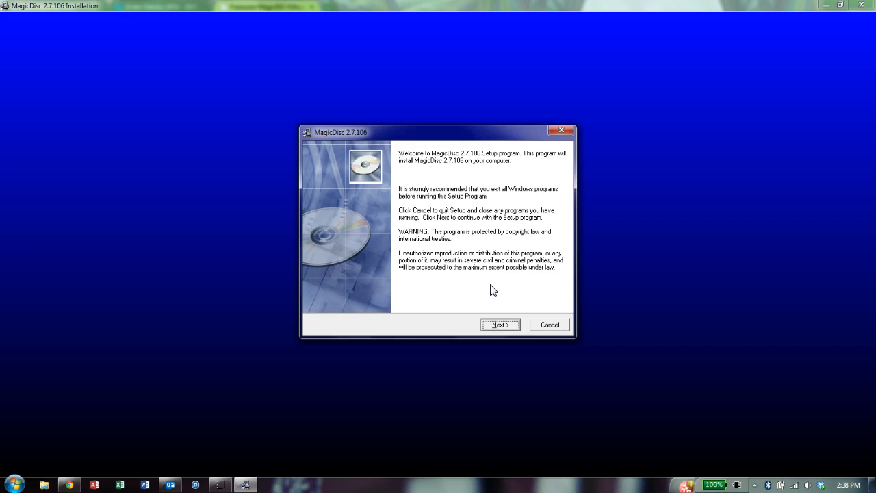
# Install MagicDisc 2.7.106 through the wizard and cancel the compatibility warning.
pyautogui.click(550, 325)
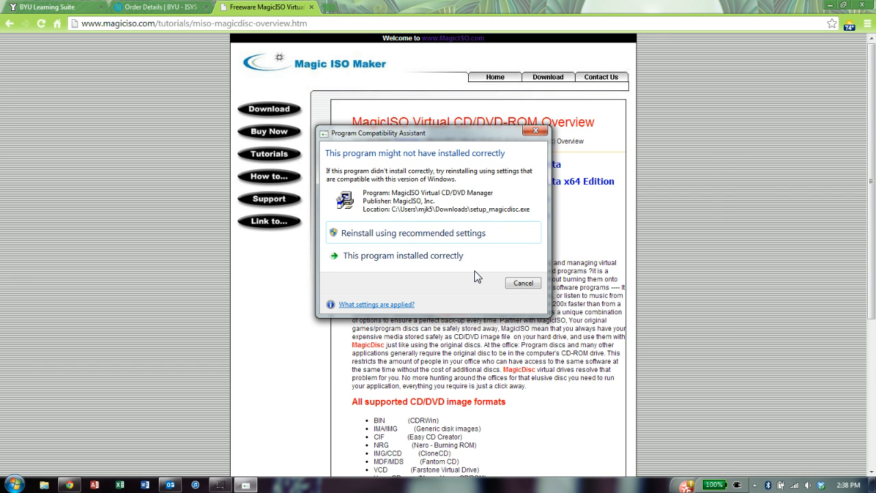
pyautogui.moveTo(432, 186)
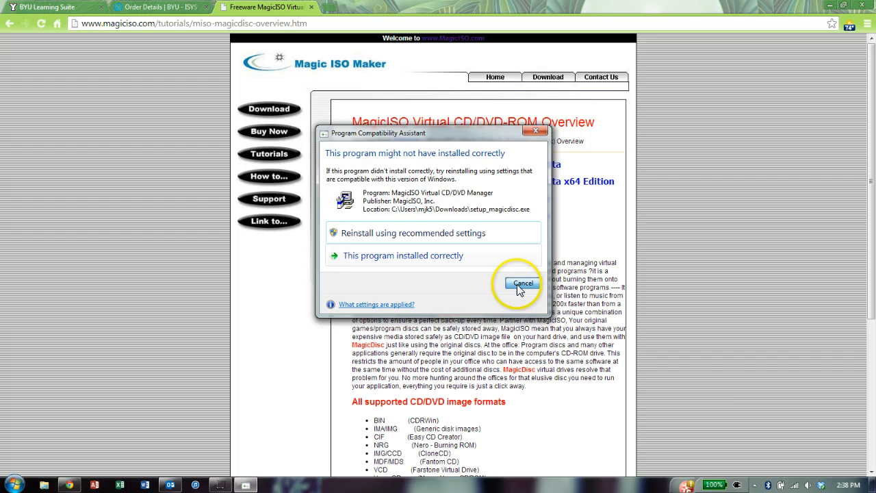
pyautogui.click(522, 283)
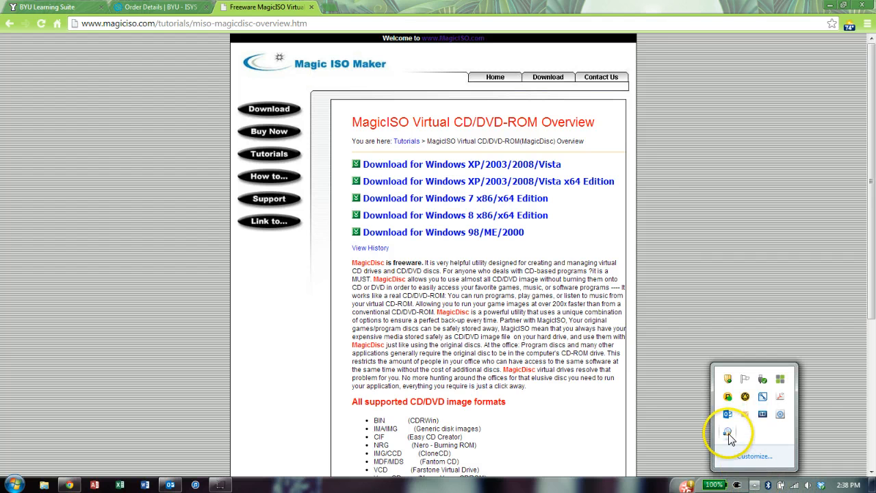
pyautogui.moveTo(728, 432)
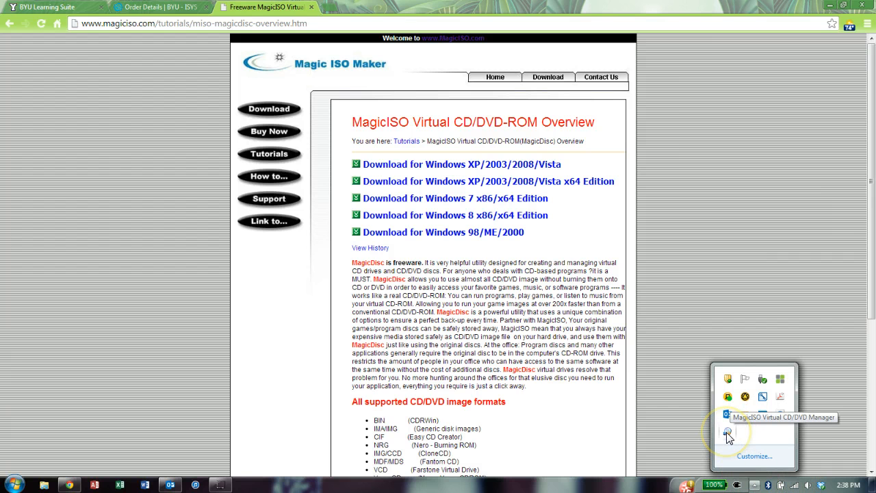
# Launch MagicDisc from its folder under Start > All Programs.
pyautogui.click(11, 484)
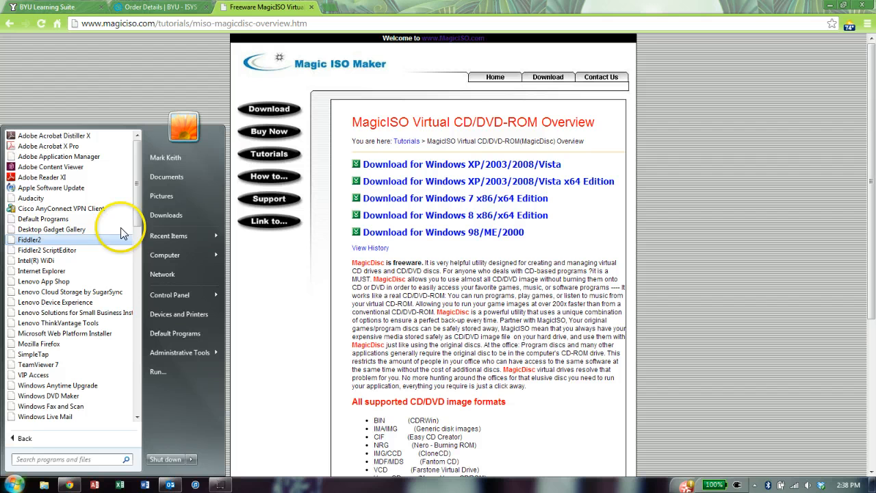
pyautogui.scroll(-3)
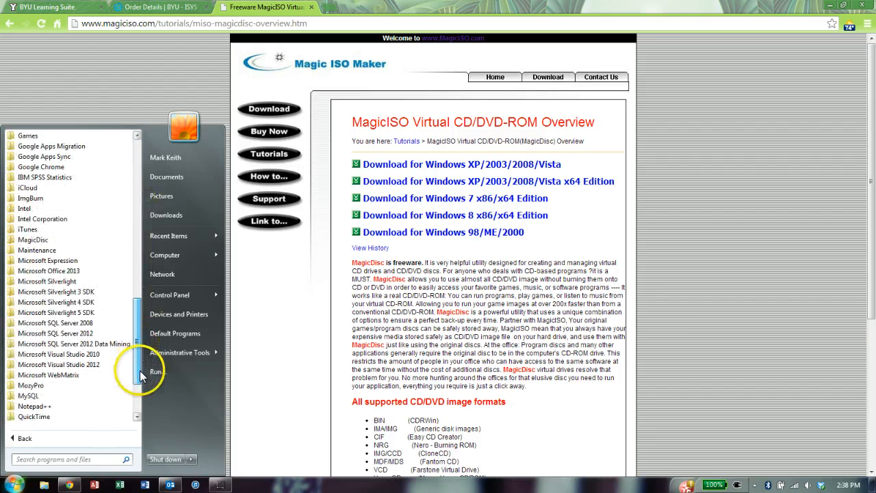
pyautogui.scroll(-3)
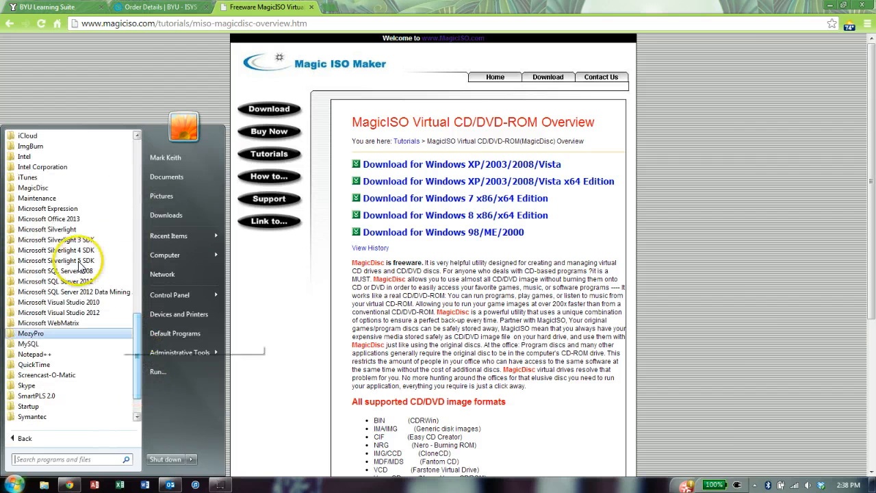
pyautogui.click(33, 187)
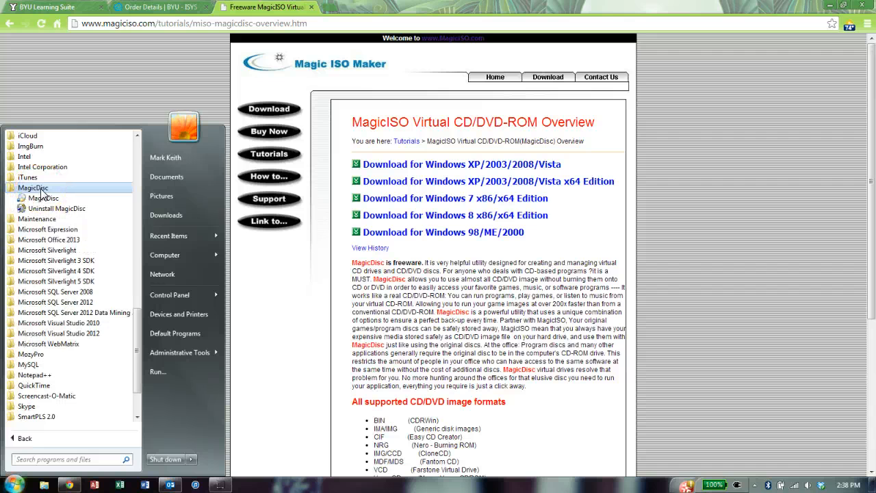
pyautogui.click(43, 199)
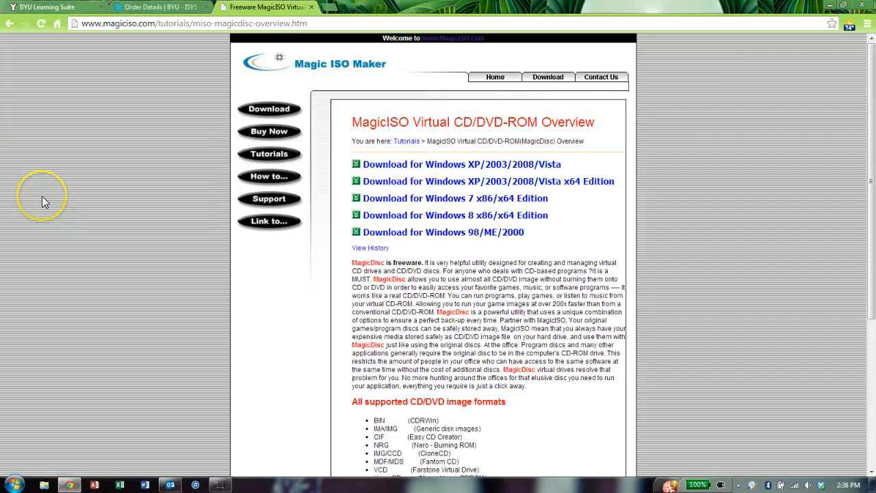
pyautogui.moveTo(753, 486)
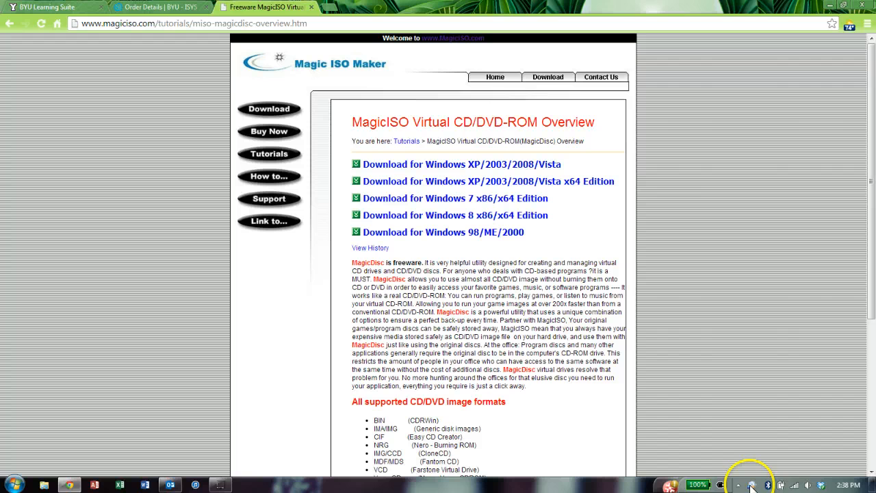
# From the MagicDisc tray icon, unmount the Visio image from all virtual drives.
pyautogui.click(740, 485)
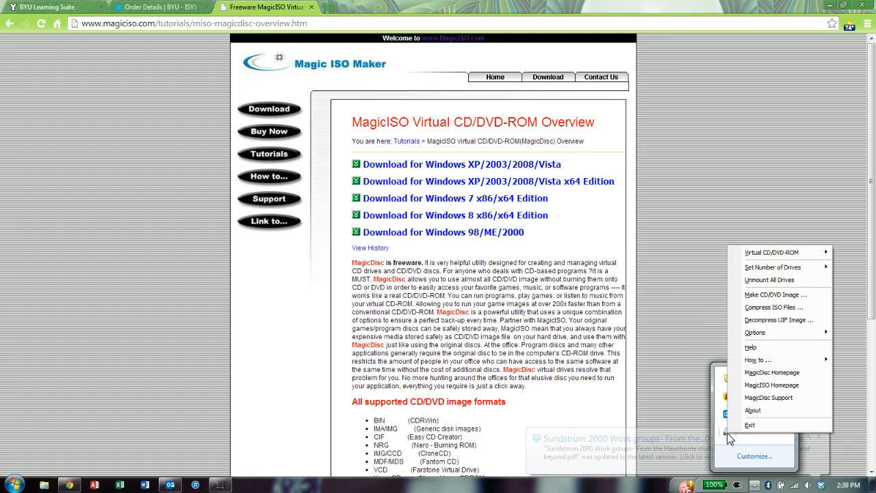
pyautogui.moveTo(774, 267)
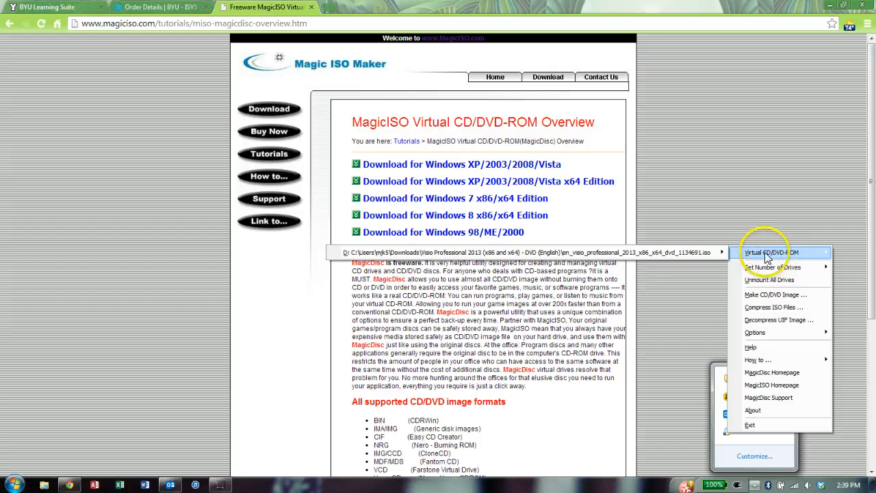
pyautogui.click(764, 253)
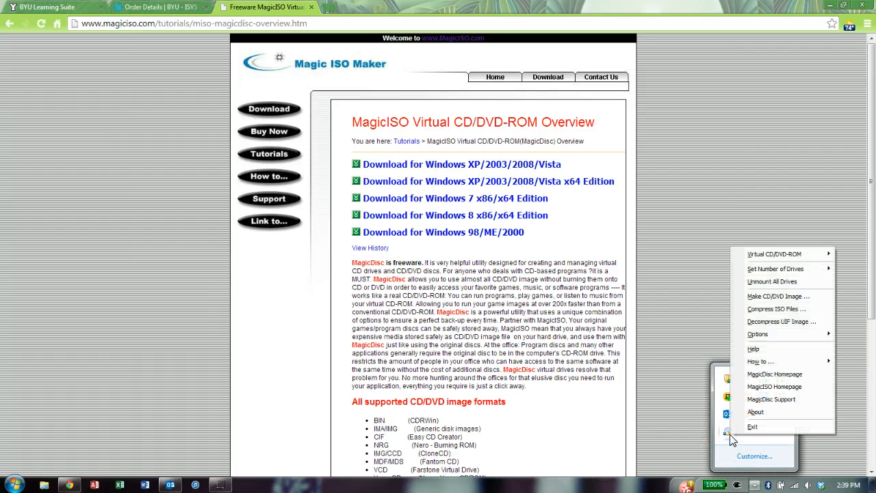
pyautogui.moveTo(753, 349)
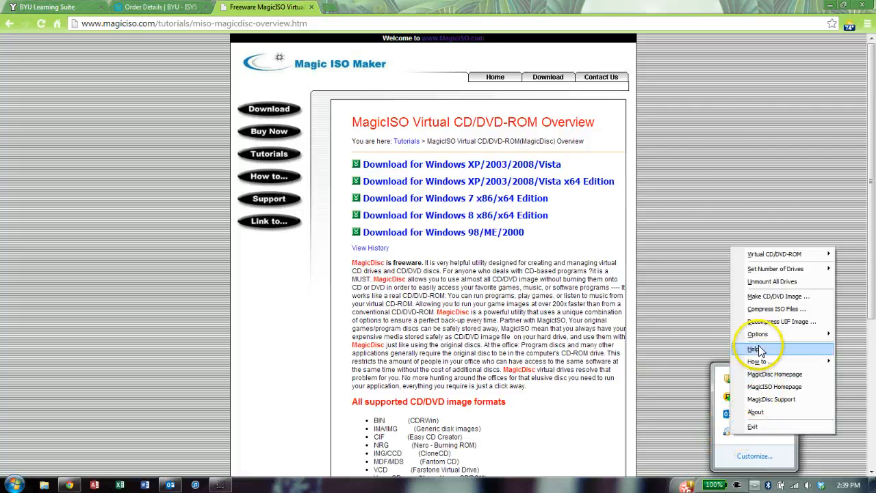
pyautogui.moveTo(775, 254)
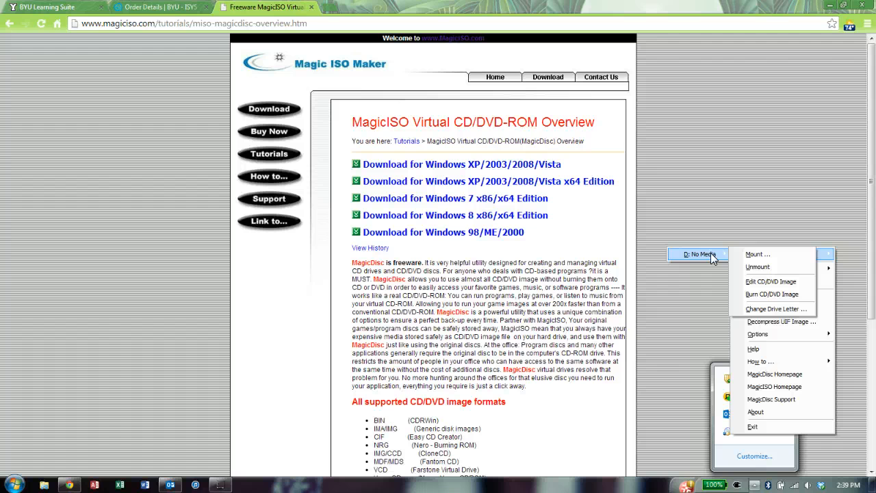
pyautogui.moveTo(758, 254)
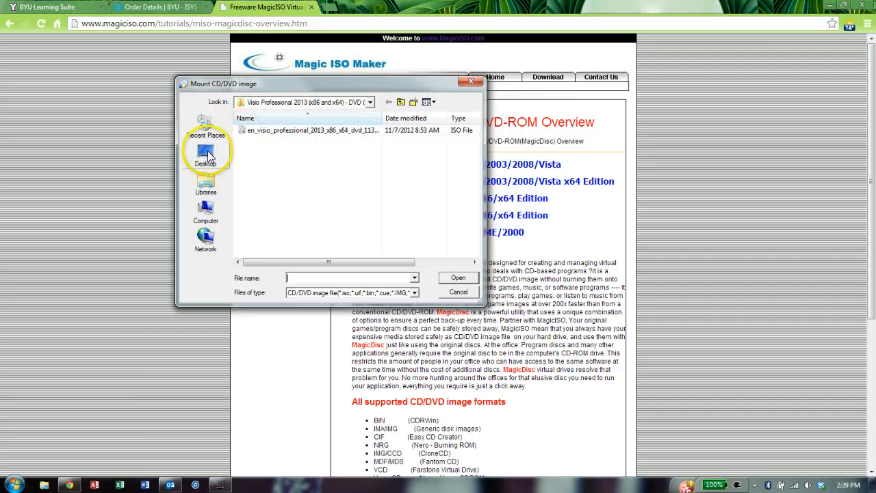
# Browse to Downloads > Access 2013 folder and mount the ISO on drive D.
pyautogui.click(206, 154)
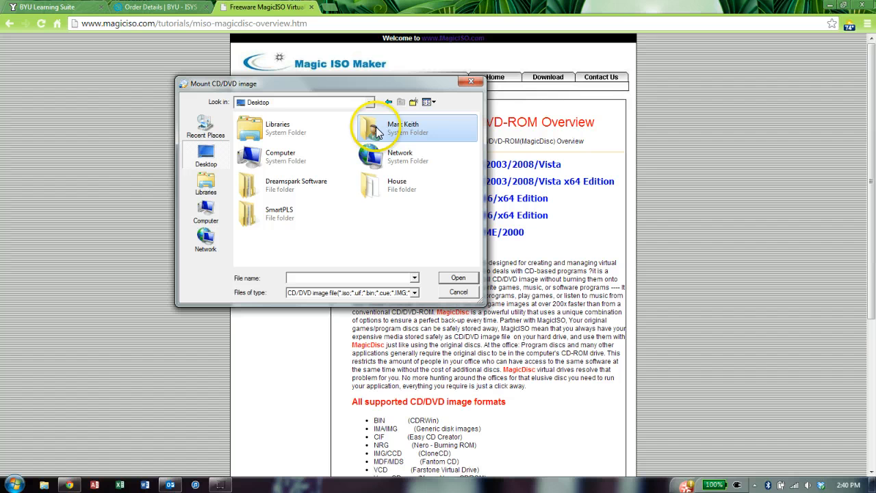
pyautogui.doubleClick(407, 128)
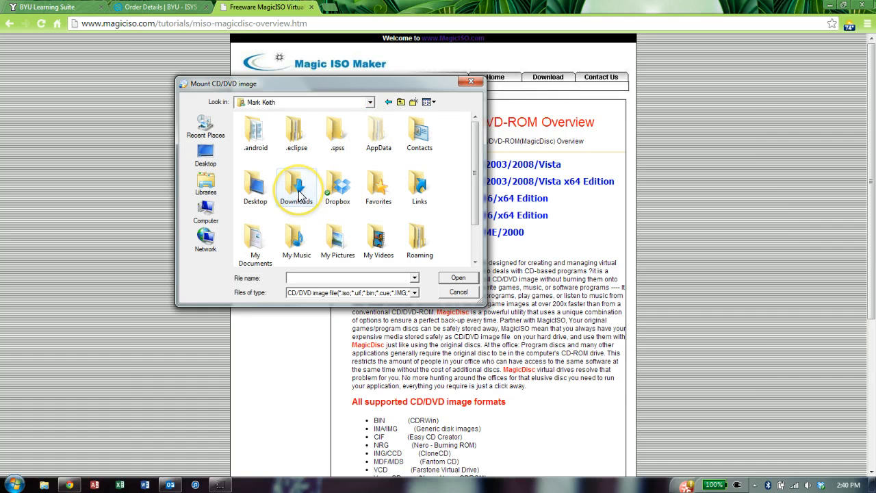
pyautogui.doubleClick(296, 185)
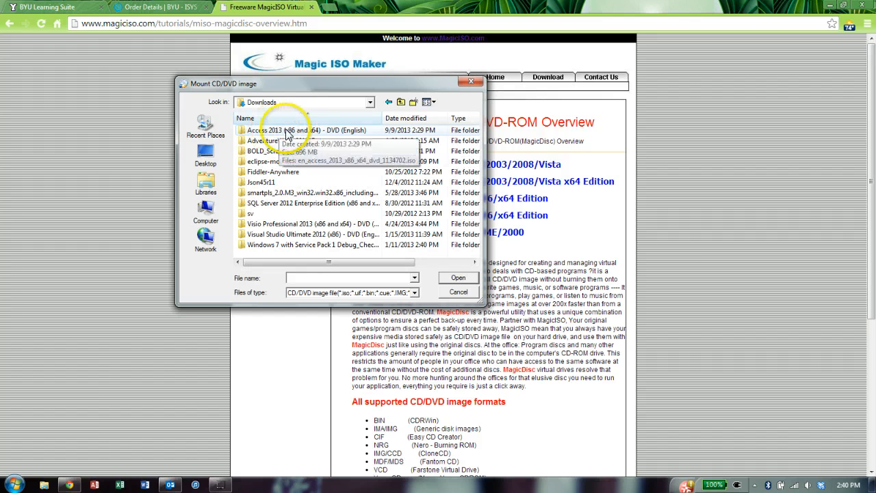
pyautogui.doubleClick(294, 130)
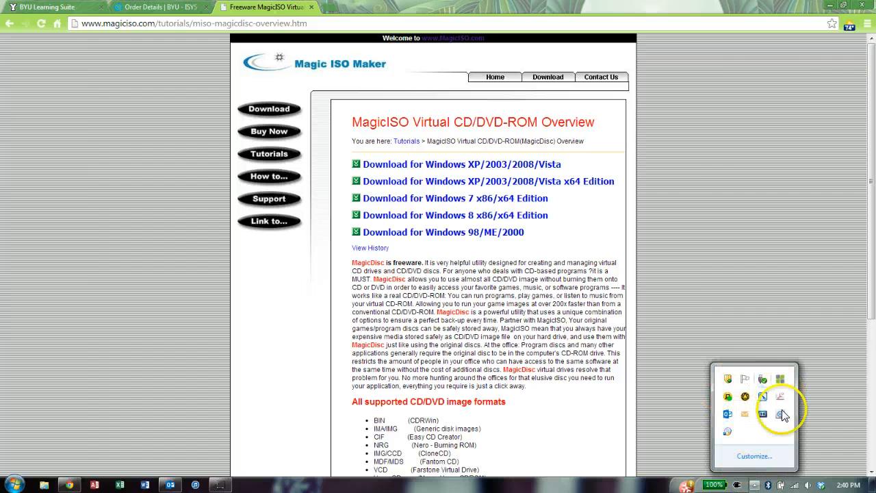
pyautogui.moveTo(763, 414)
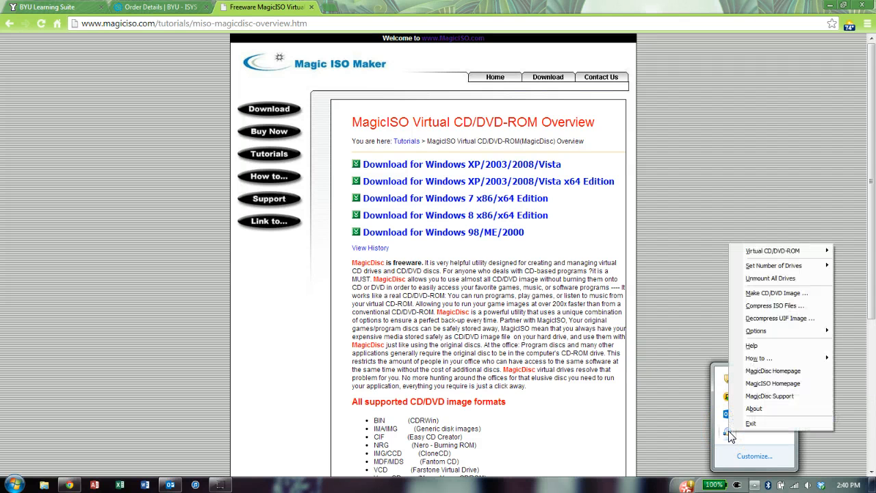
pyautogui.moveTo(773, 266)
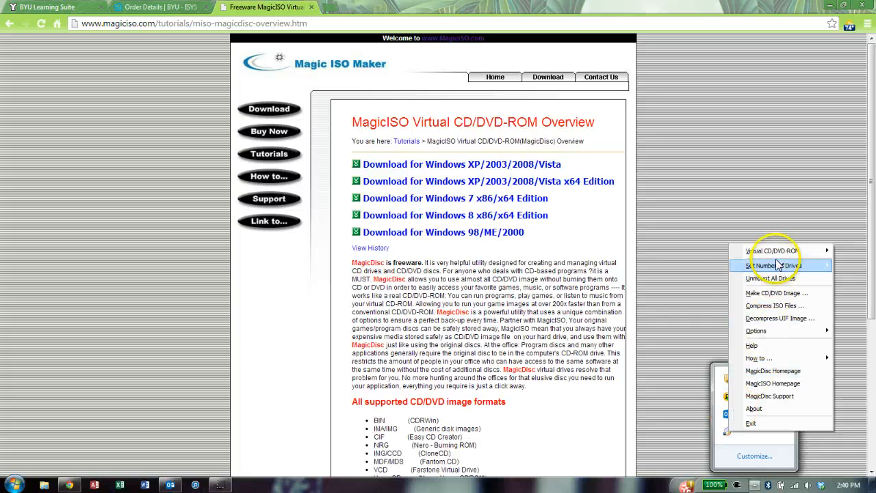
pyautogui.moveTo(774, 250)
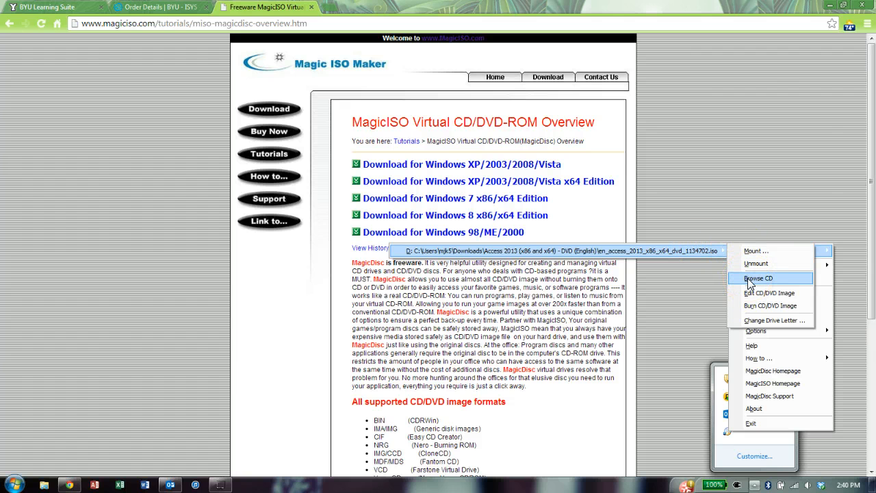
# Browse the mounted Access 2013 disc on drive D via MagicDisc's tray menu.
pyautogui.click(758, 278)
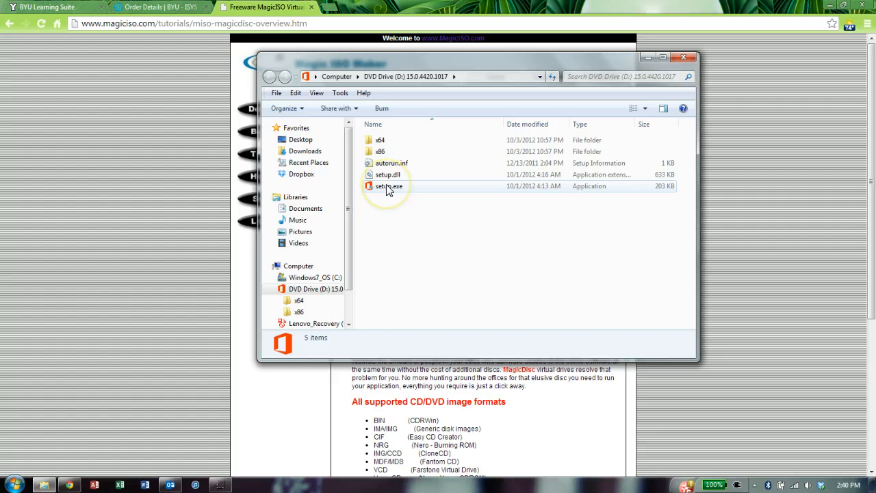
# Run setup.exe from DVD Drive (D:) to start the Access 2013 installer.
pyautogui.click(389, 186)
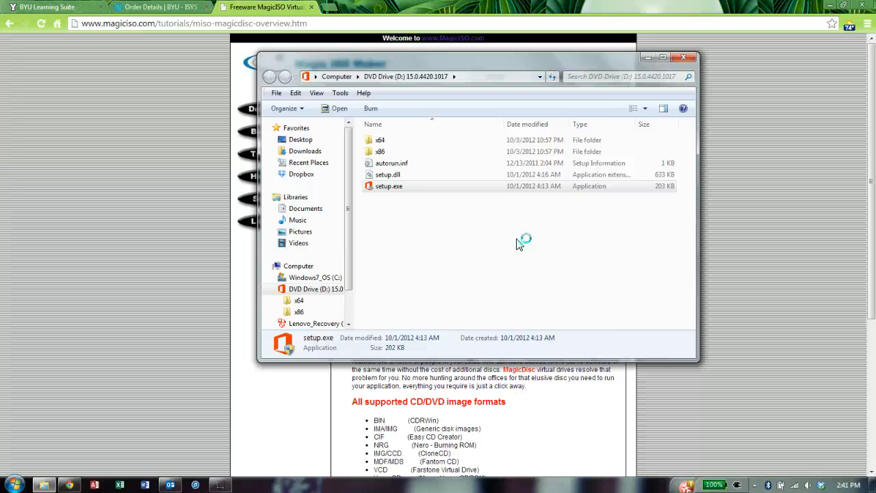
pyautogui.doubleClick(389, 185)
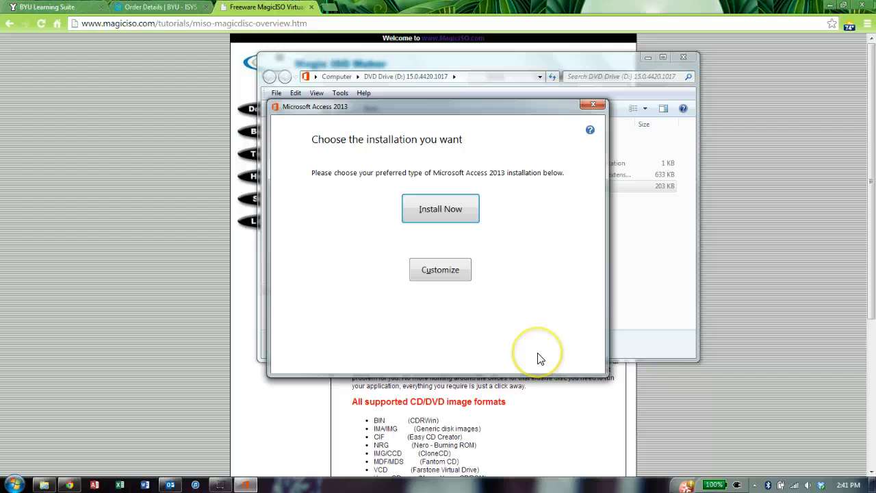
pyautogui.moveTo(440, 209)
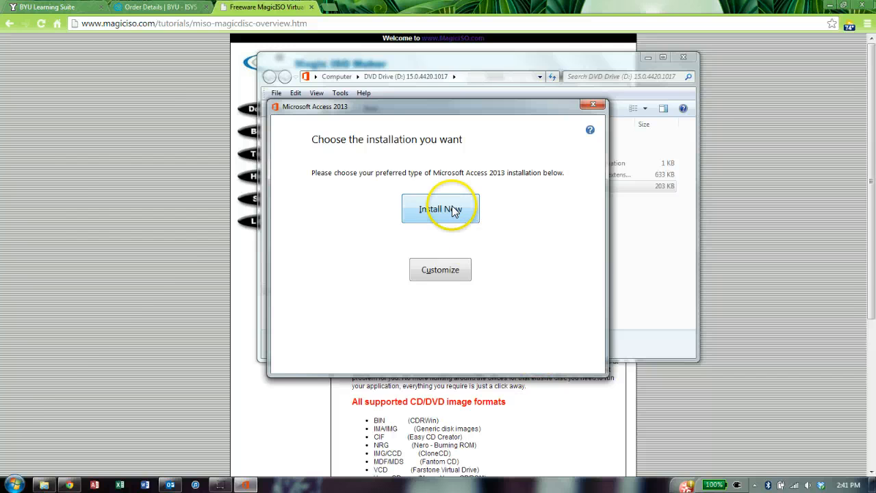
# Start the default Access 2013 installation and bring back the Chrome order details page.
pyautogui.click(441, 209)
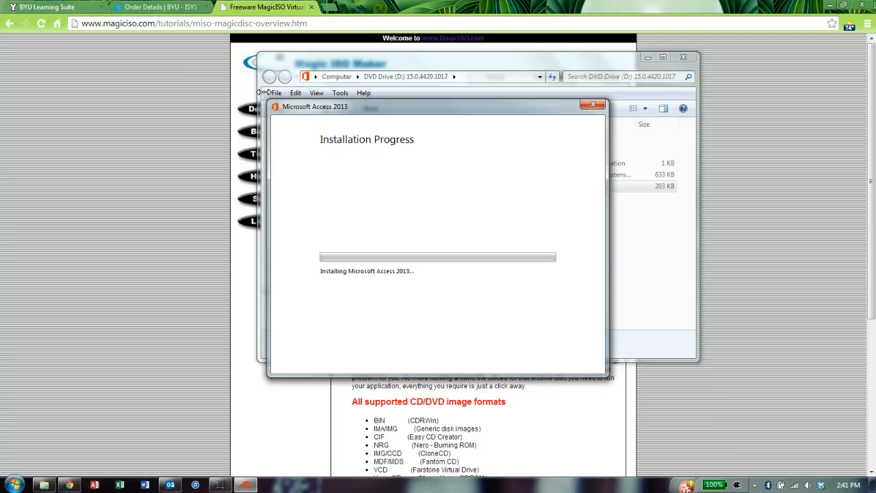
pyautogui.click(157, 7)
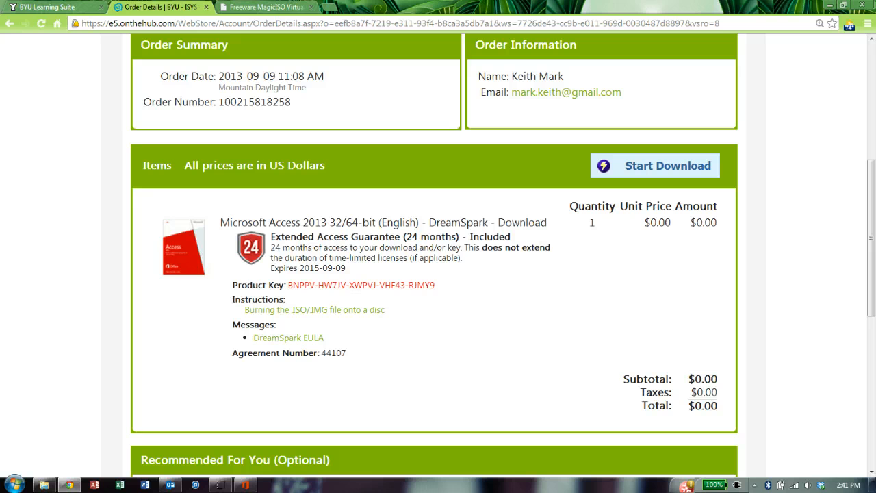
pyautogui.moveTo(161, 6)
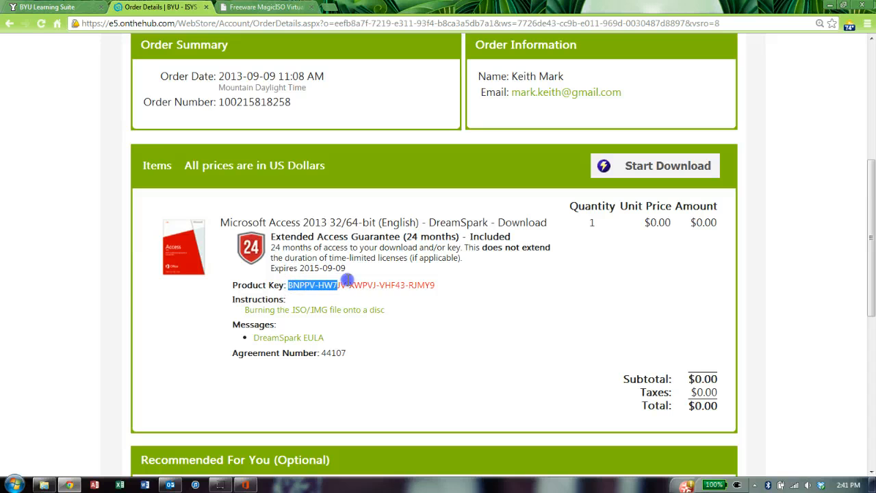
# Drag-select the full Access 2013 product key, then clear the highlight.
pyautogui.moveTo(288, 285); pyautogui.dragTo(435, 285)
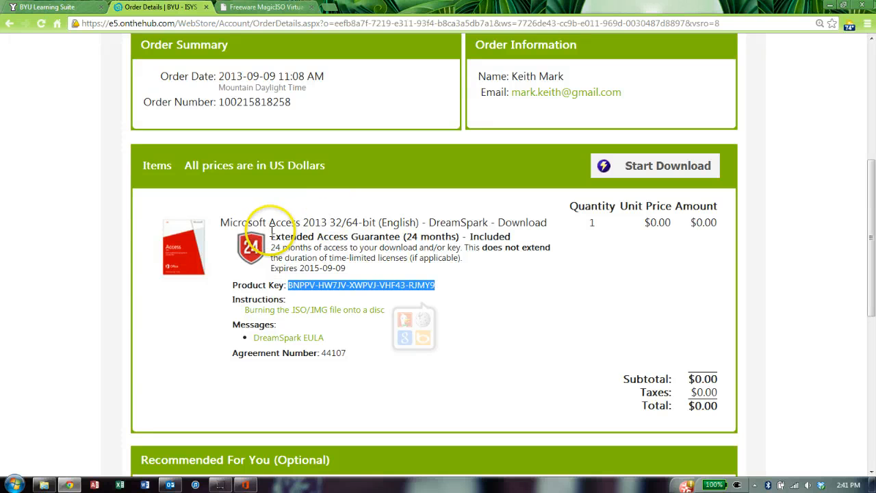
pyautogui.moveTo(411, 237)
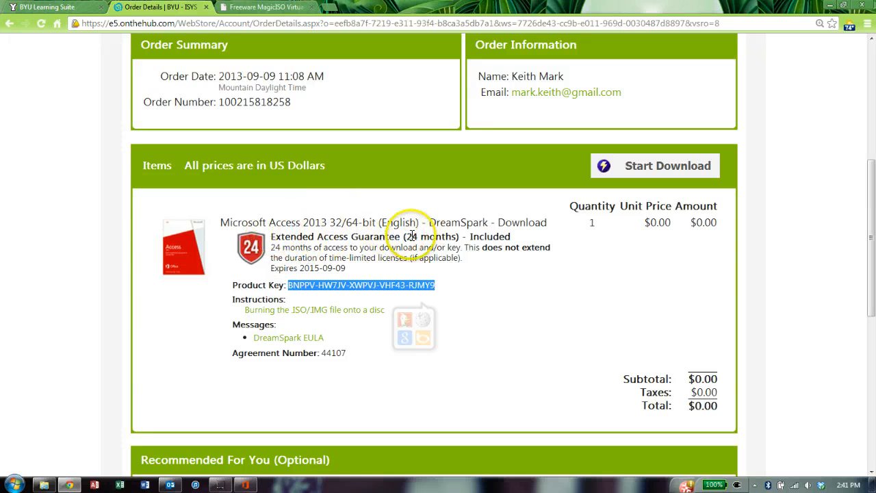
pyautogui.moveTo(418, 236)
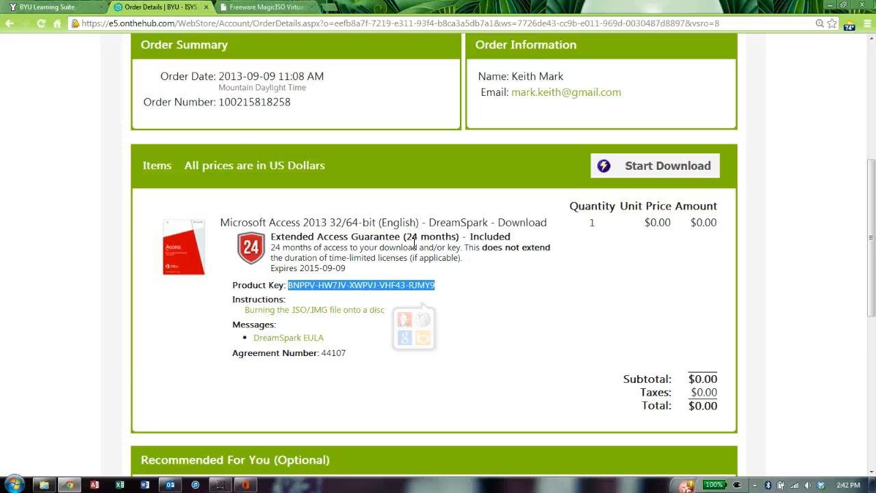
pyautogui.click(298, 285)
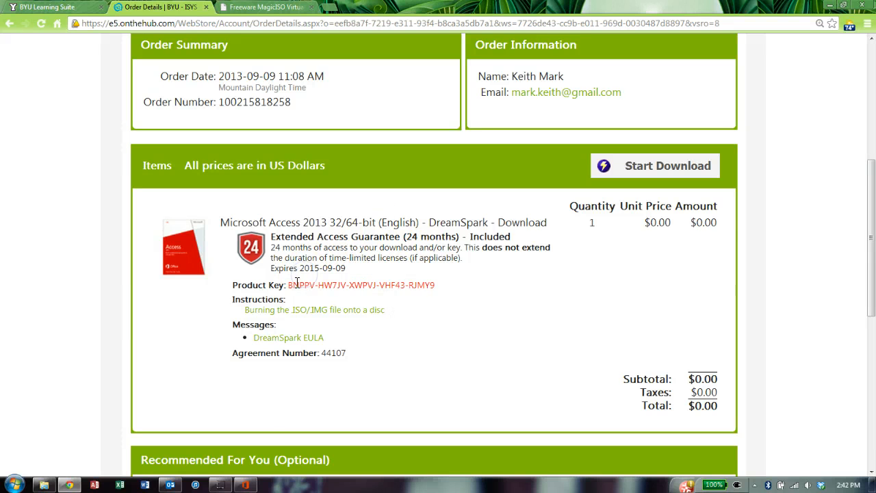